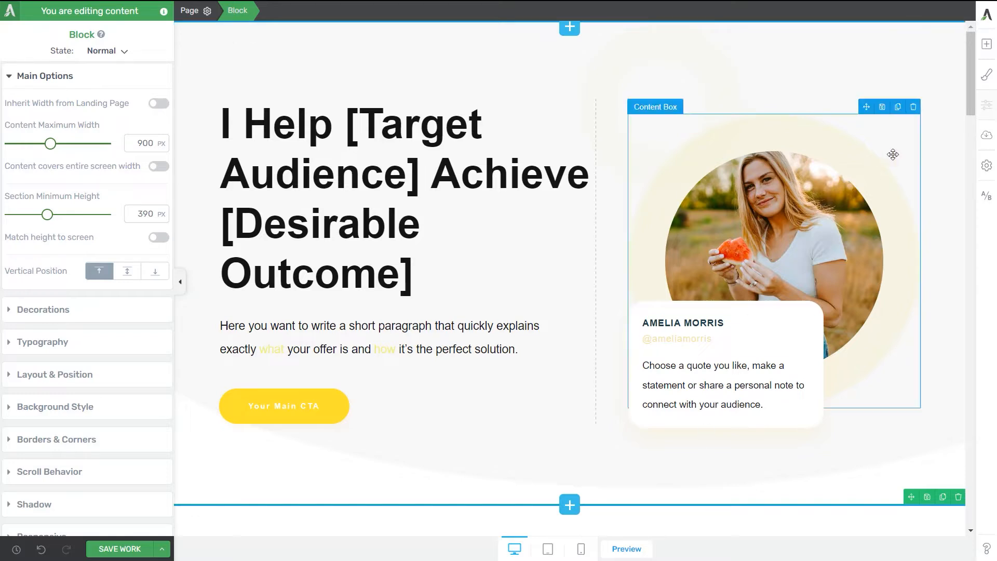
- Show the landing page's Advanced Settings list with Custom CSS and Page Events options
click(986, 165)
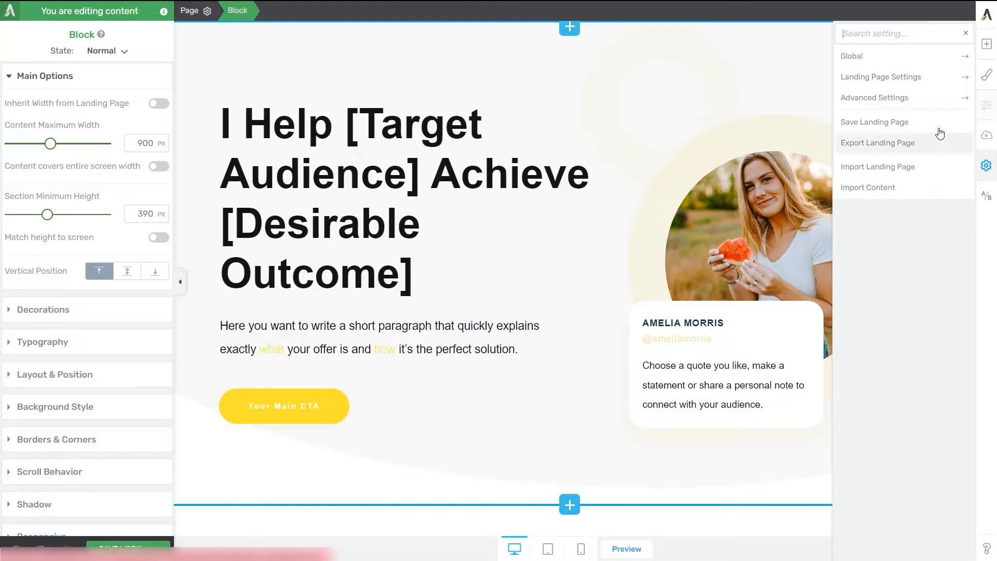
click(874, 97)
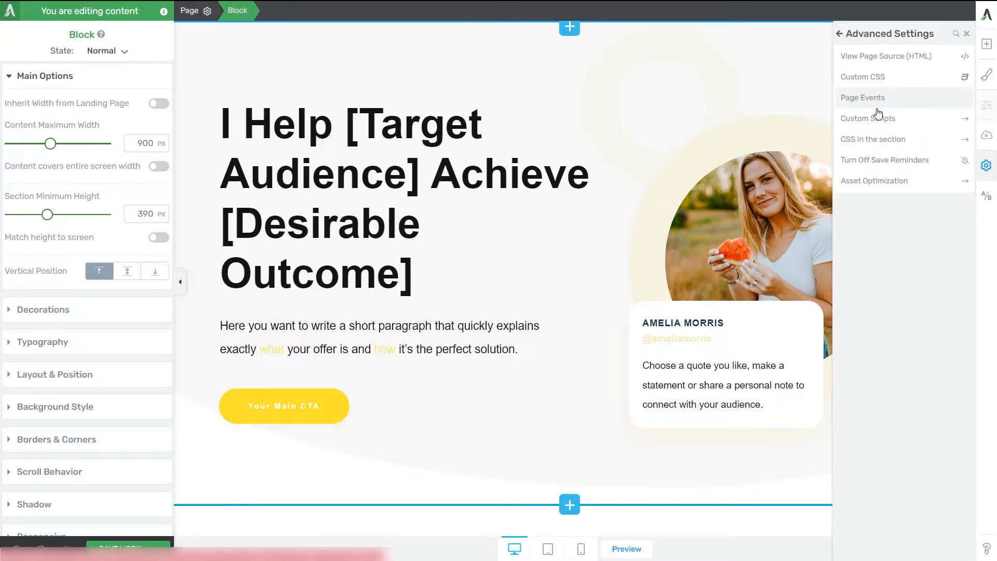
- Start a page event in the Page Event Manager with a Timer trigger, 10 seconds after load
click(863, 98)
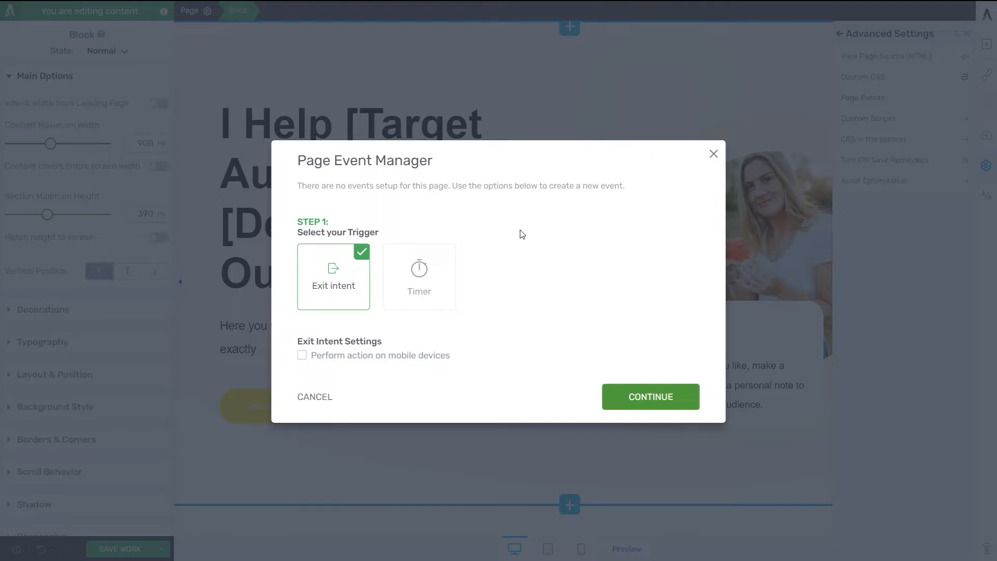
mouse_move(540, 287)
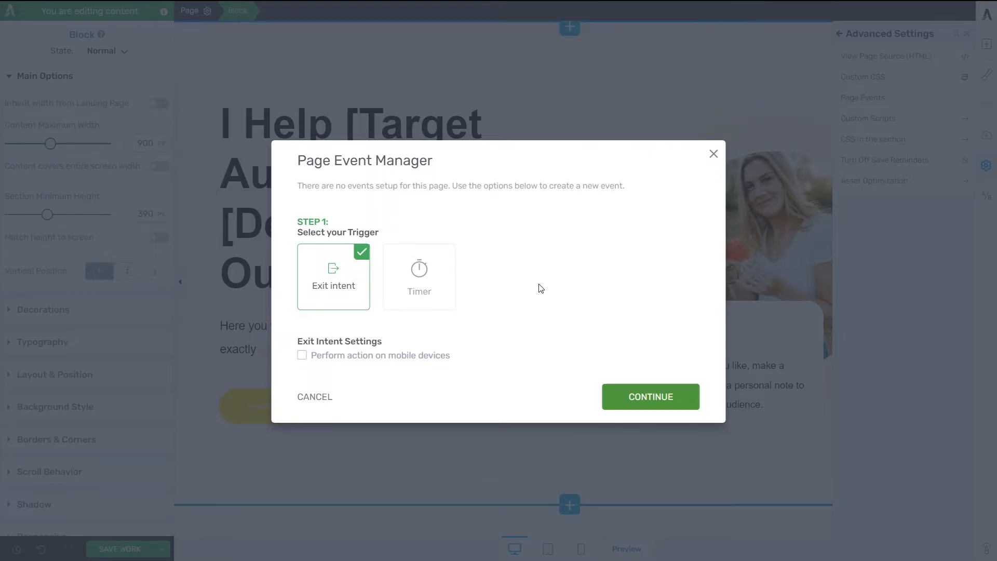
mouse_move(314, 278)
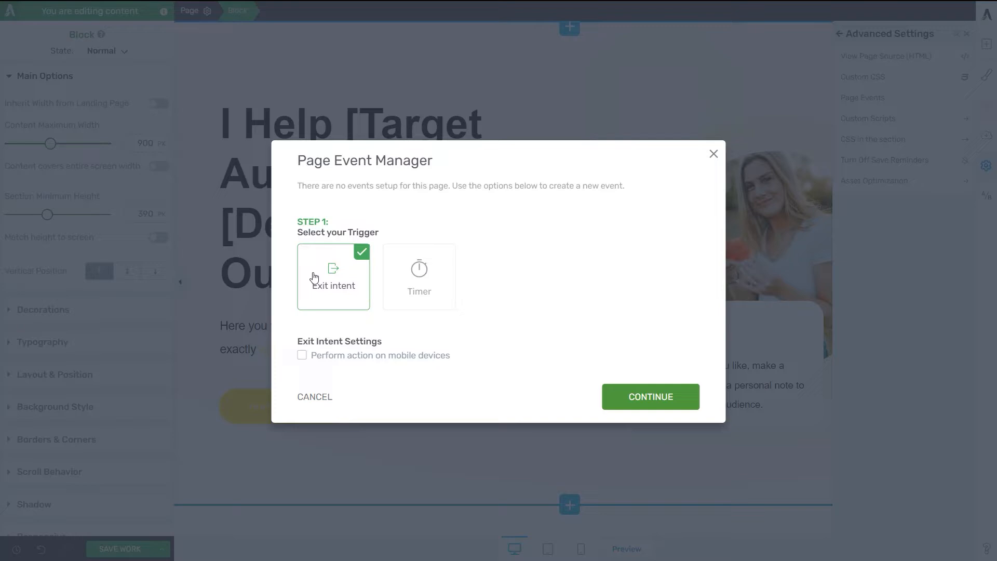
mouse_move(383, 274)
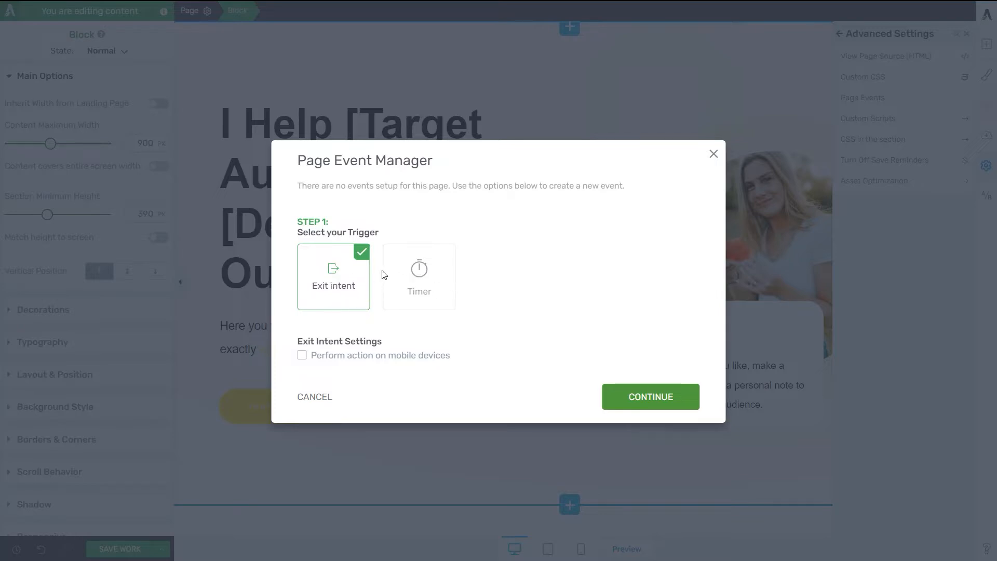
mouse_move(329, 323)
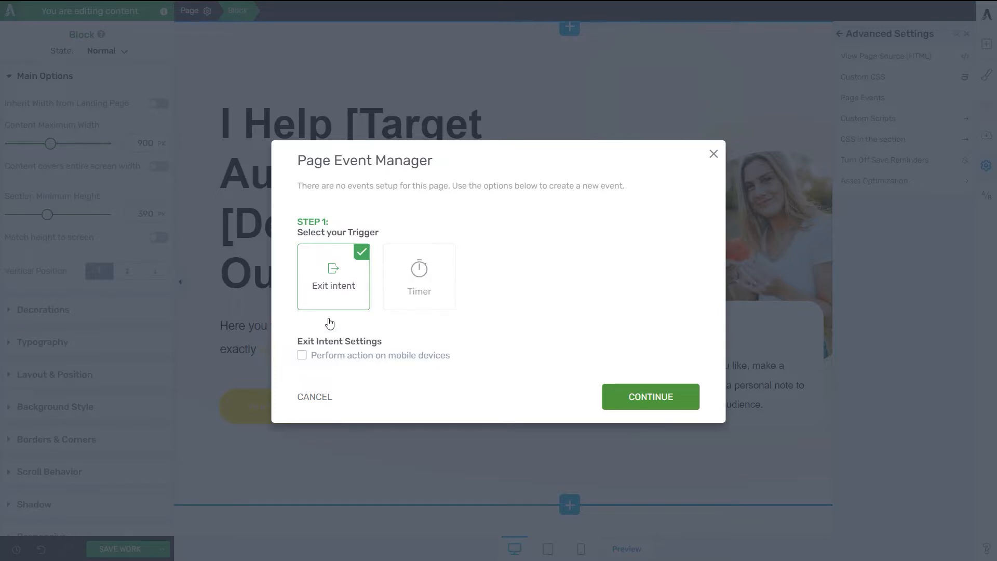
mouse_move(348, 325)
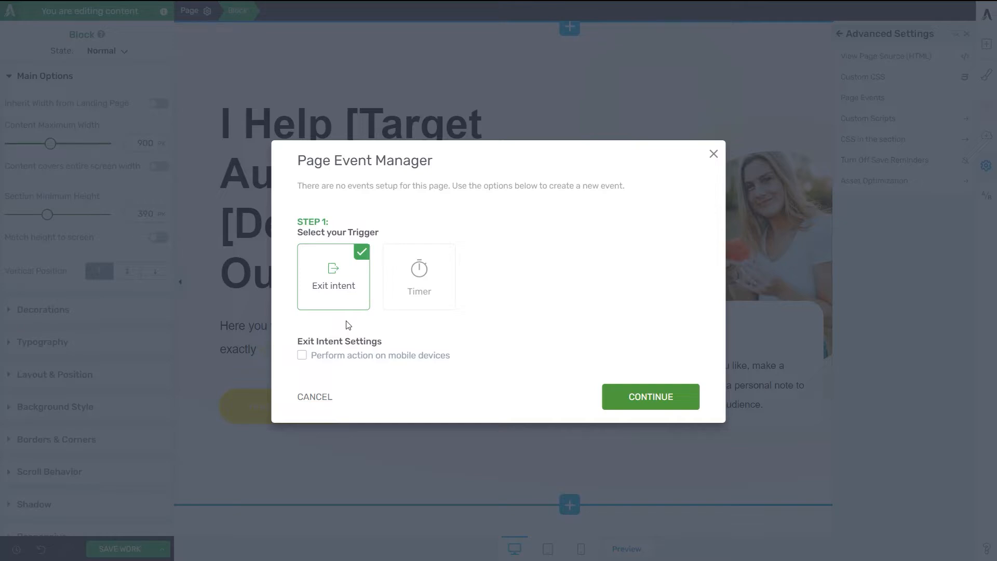
mouse_move(431, 281)
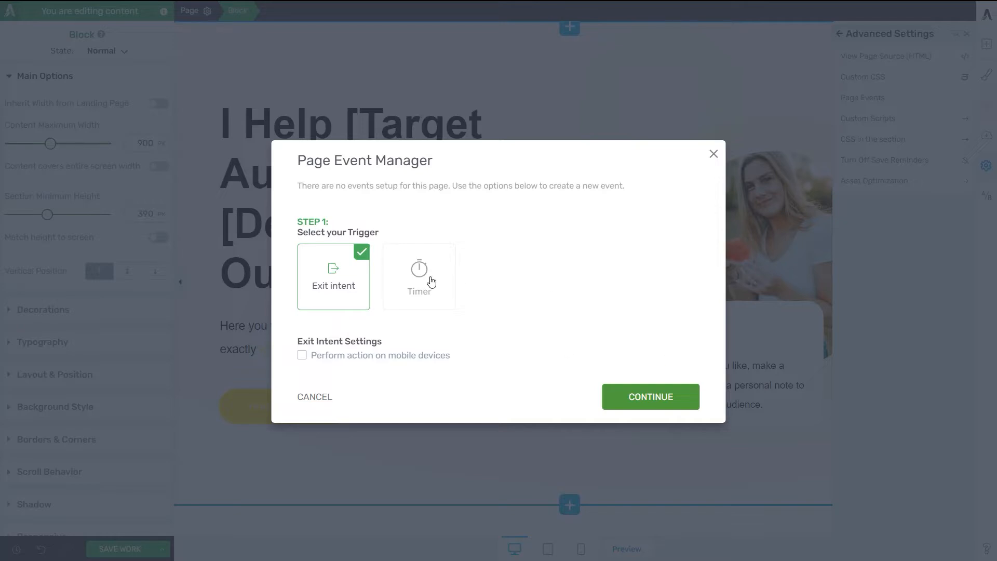
mouse_move(431, 280)
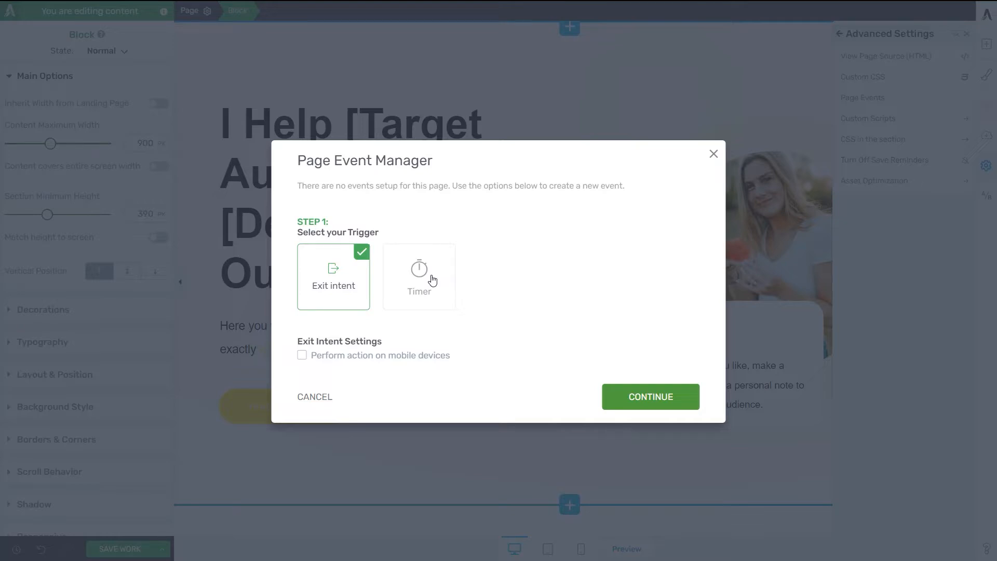
click(419, 276)
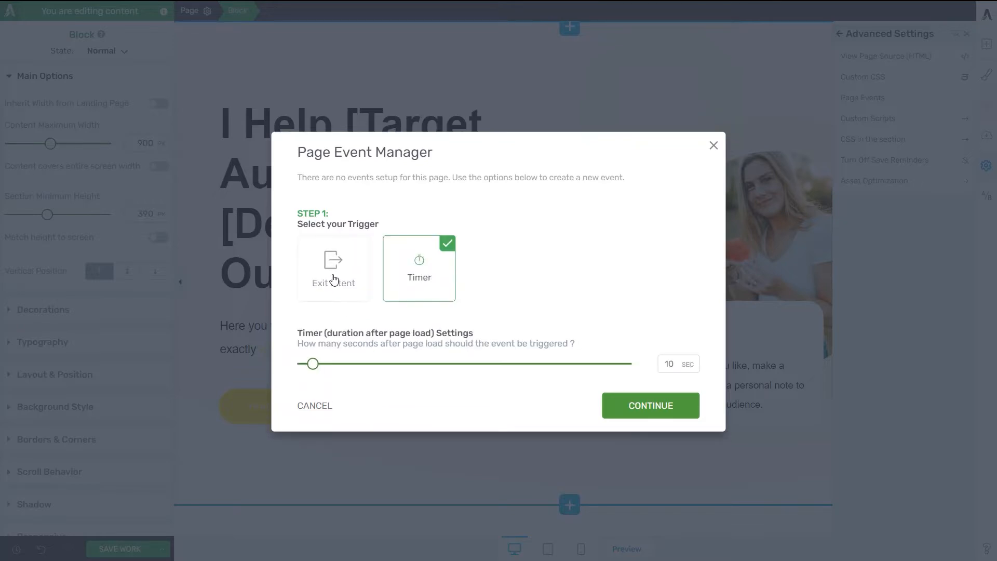
- Switch the event trigger back to Exit intent, keeping the 10-second mobile delay
click(333, 267)
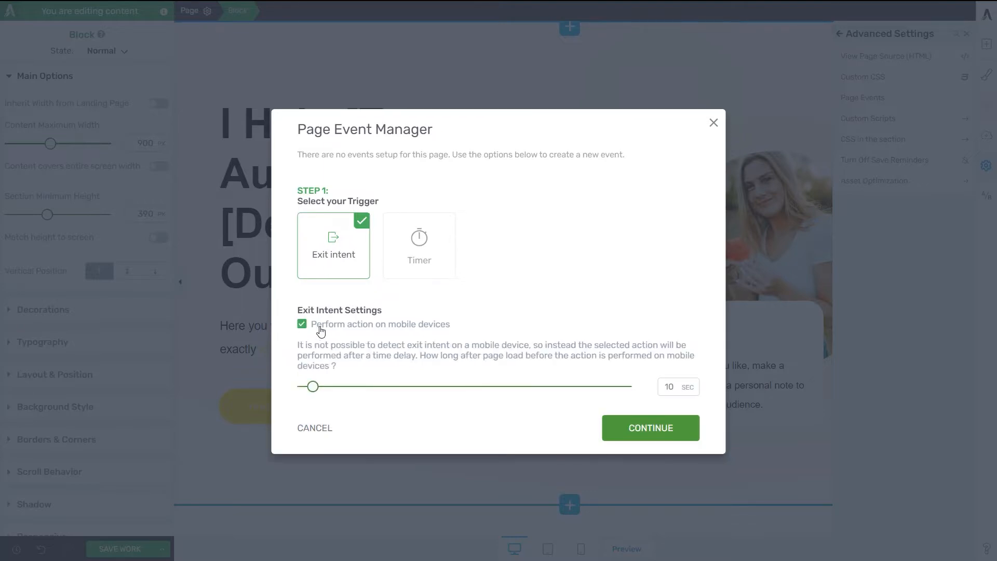
mouse_move(393, 333)
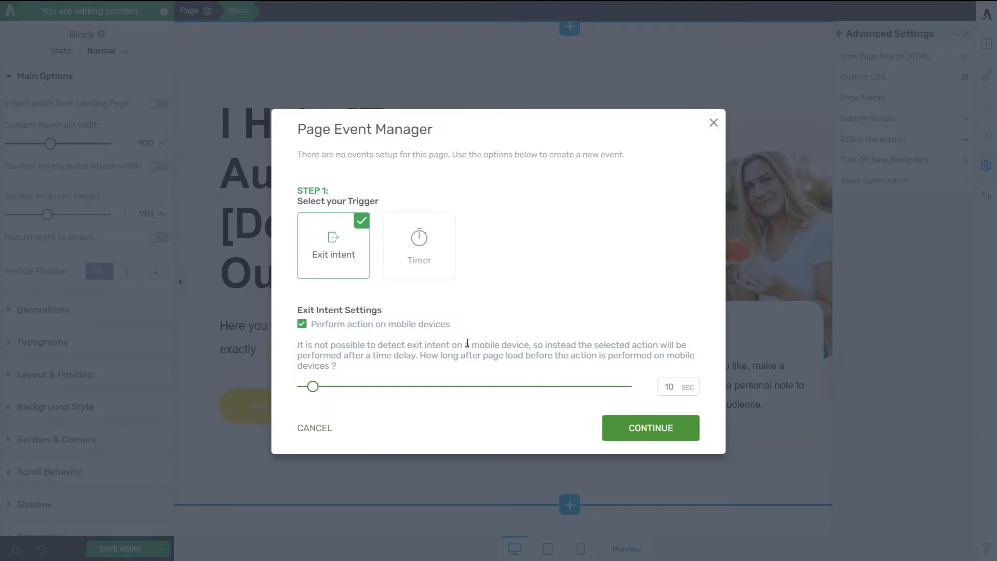
mouse_move(396, 386)
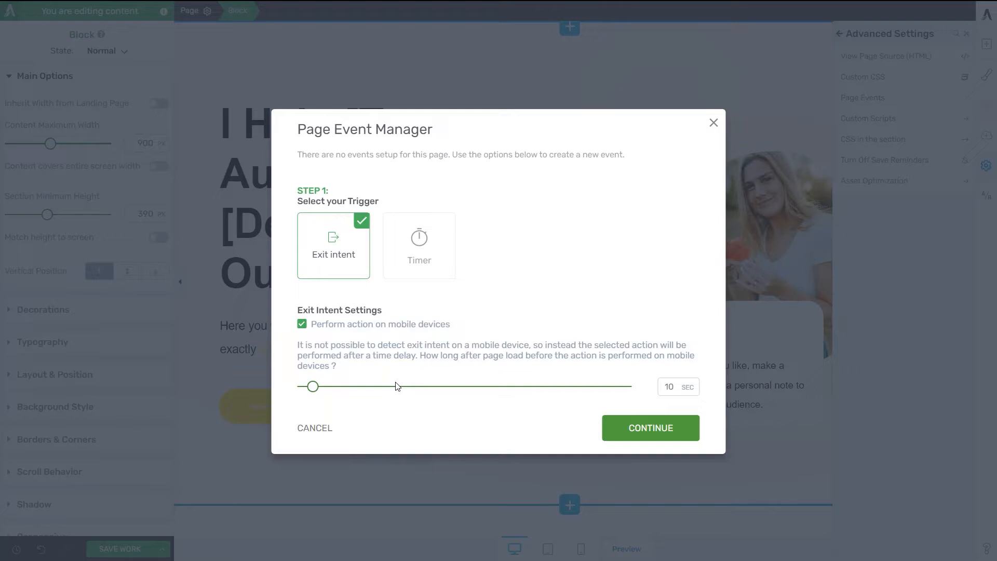
mouse_move(397, 381)
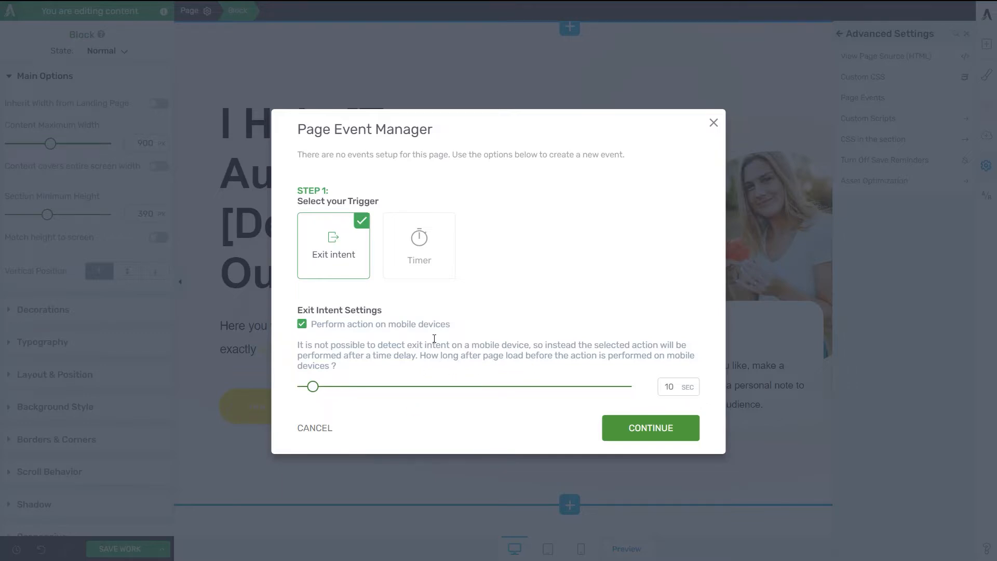
mouse_move(506, 376)
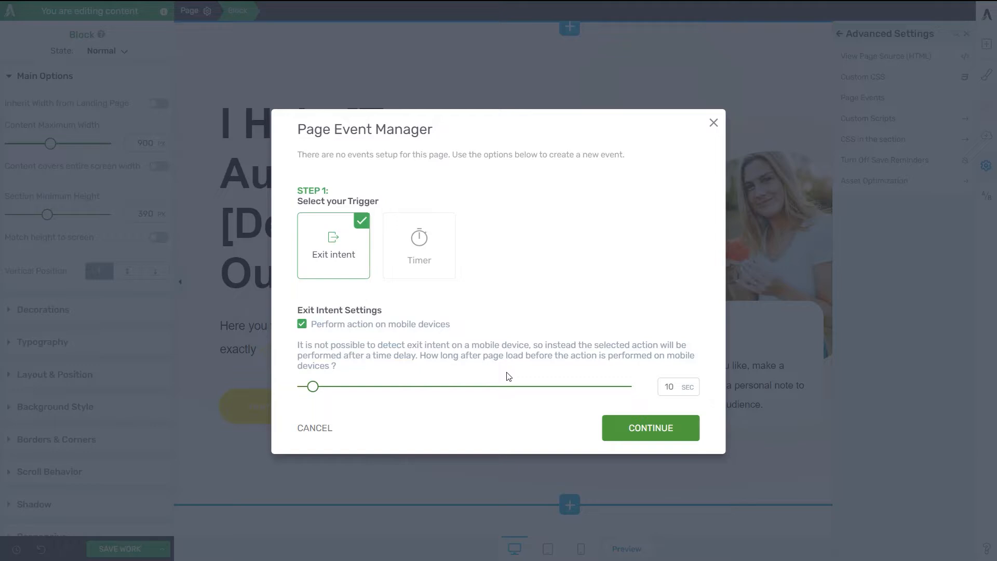
- Continue to Step 2 to choose the action for the exit-intent trigger
click(650, 427)
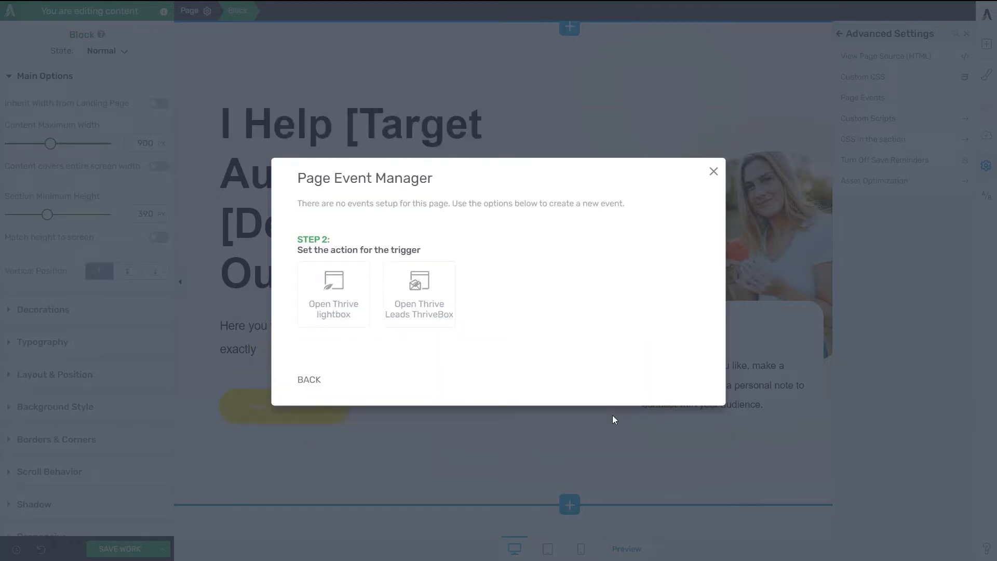
mouse_move(345, 267)
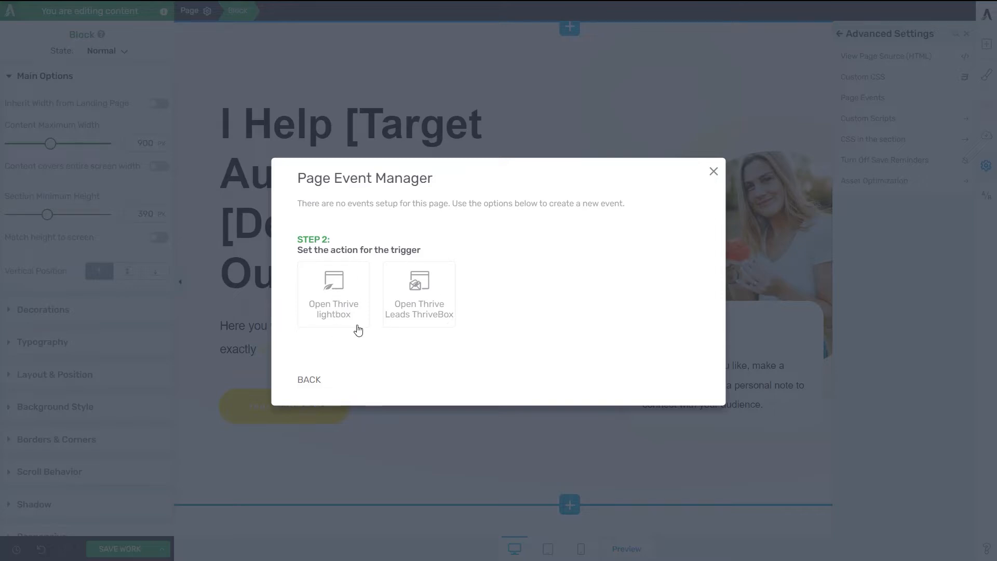
mouse_move(386, 299)
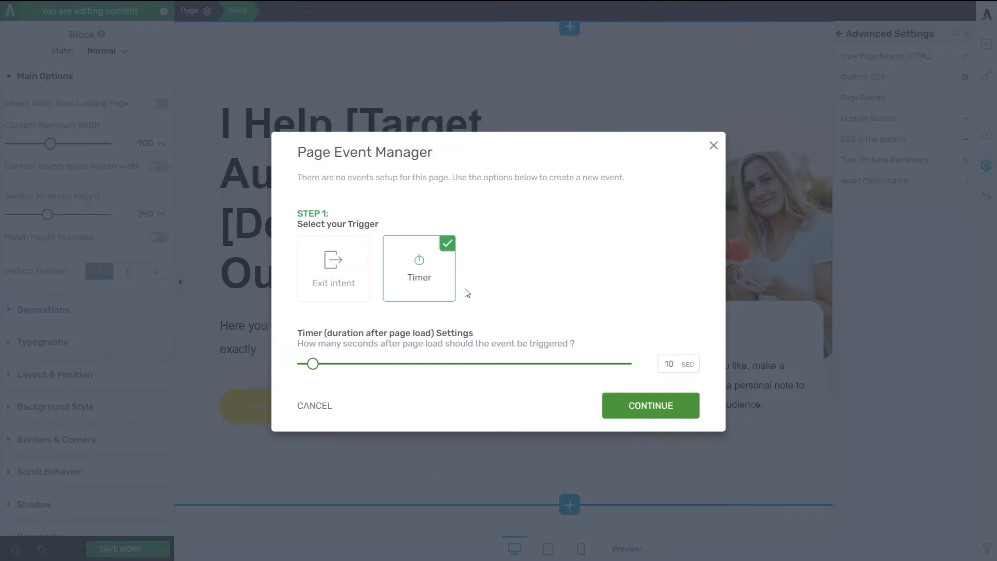
mouse_move(479, 242)
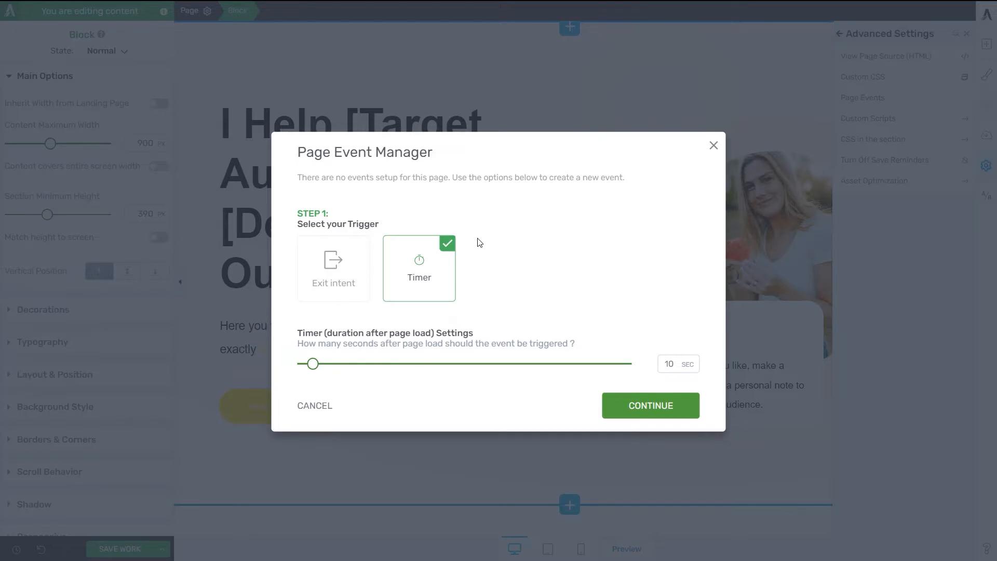
mouse_move(522, 335)
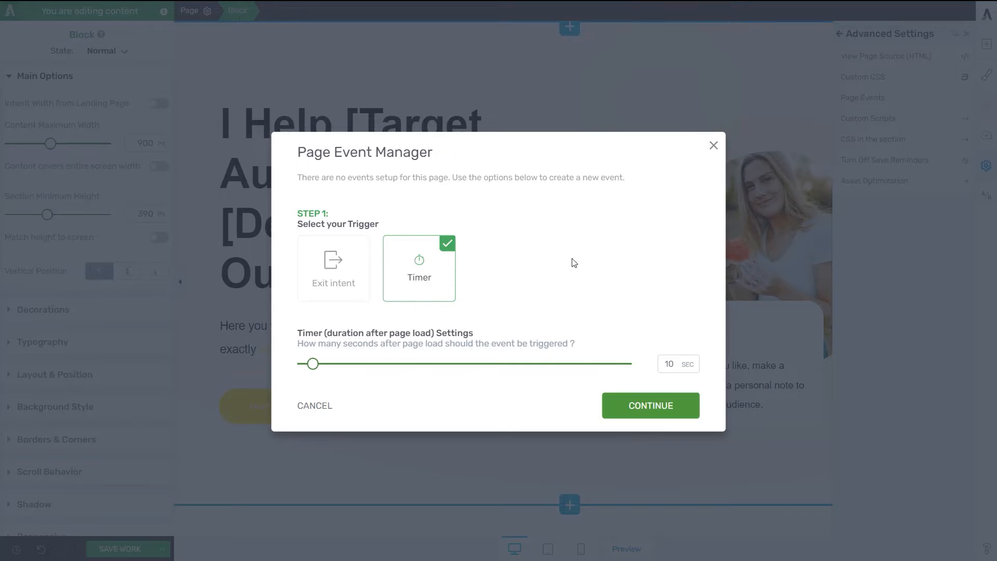
mouse_move(391, 287)
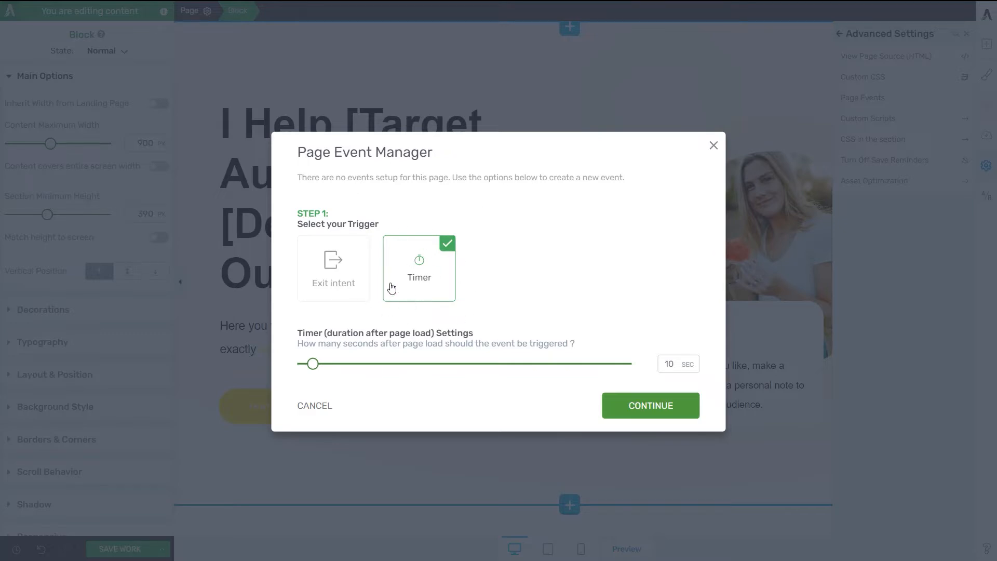
- Enable the action on mobile devices and set a Timer trigger at 10 seconds
click(333, 267)
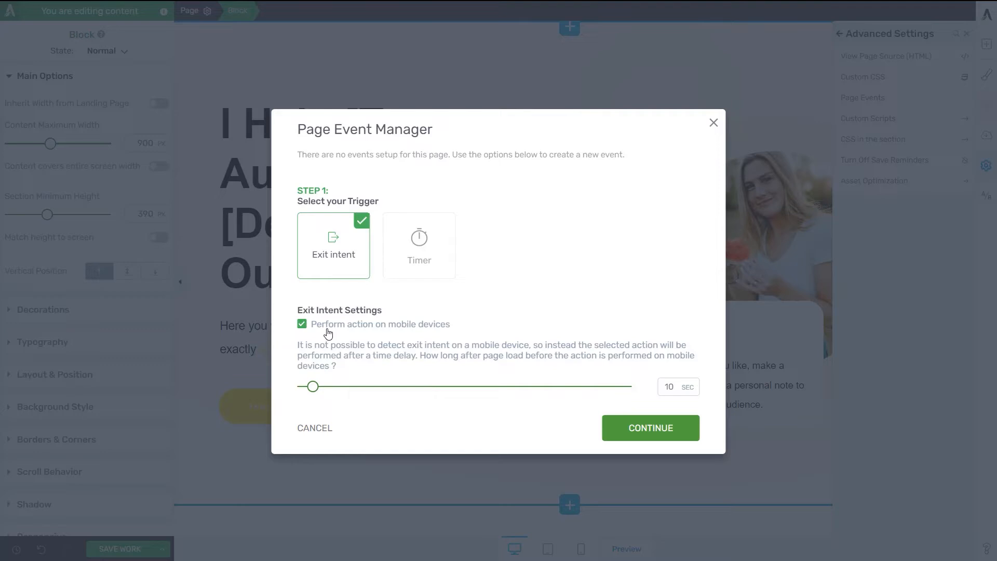
click(419, 245)
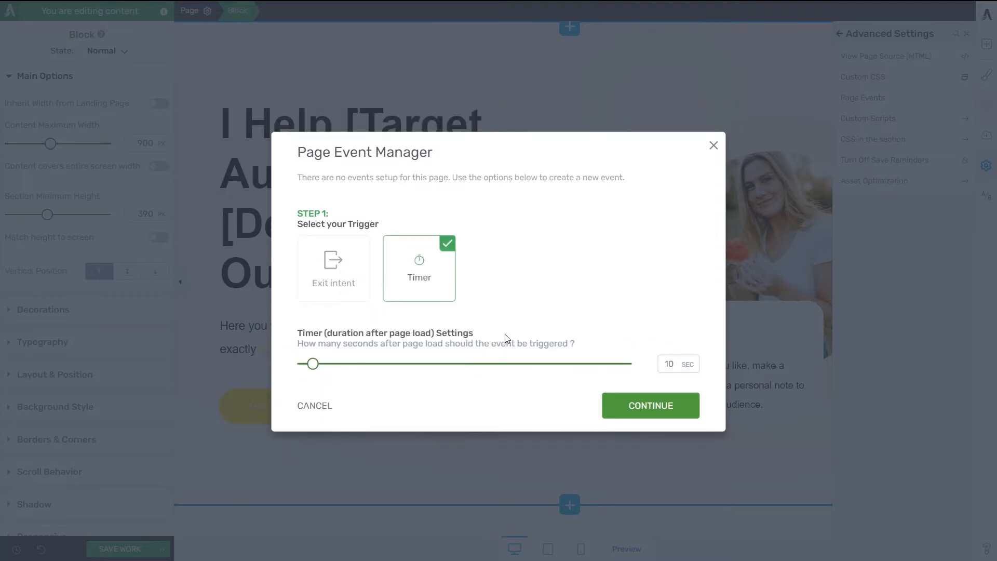
mouse_move(514, 303)
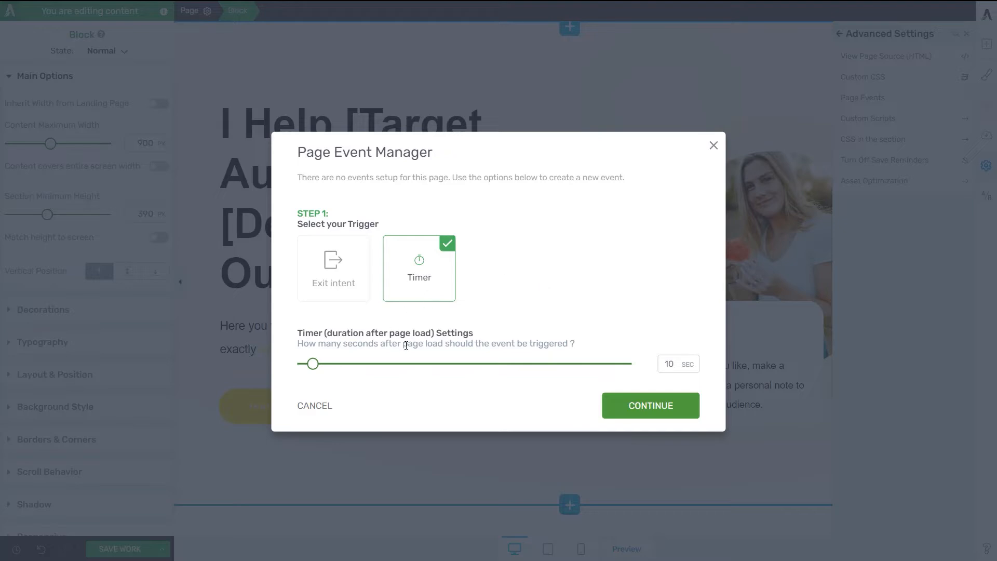
mouse_move(350, 369)
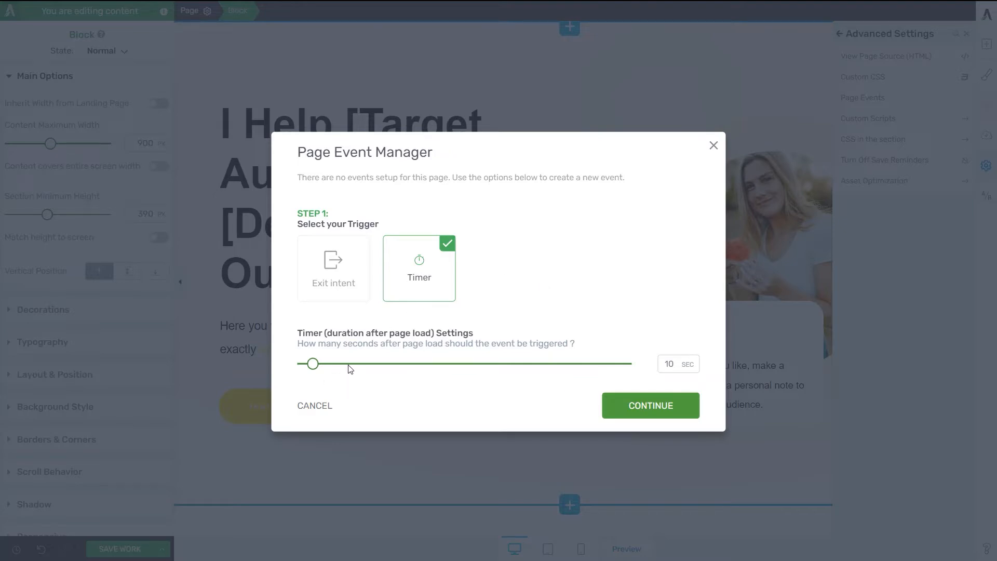
mouse_move(339, 374)
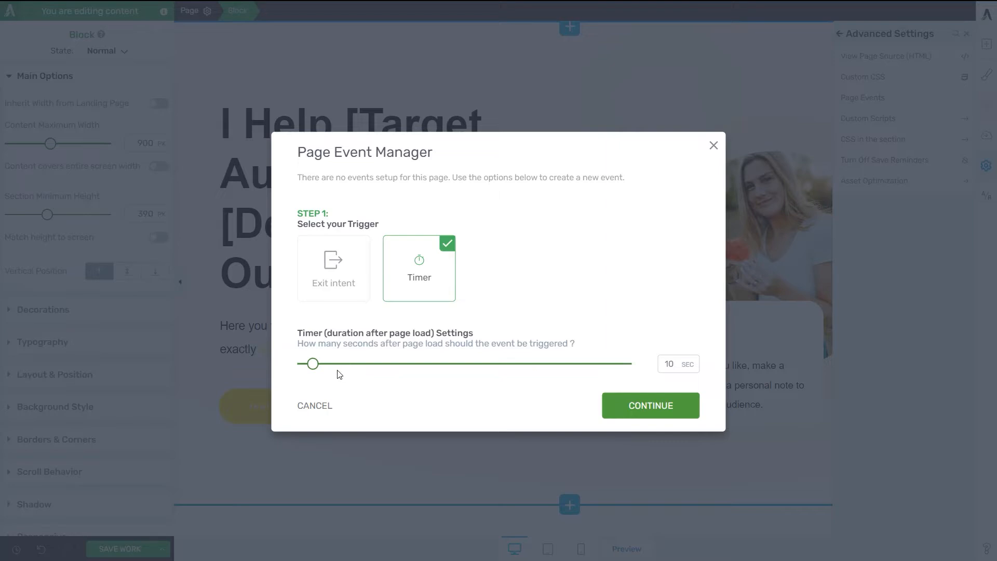
mouse_move(316, 370)
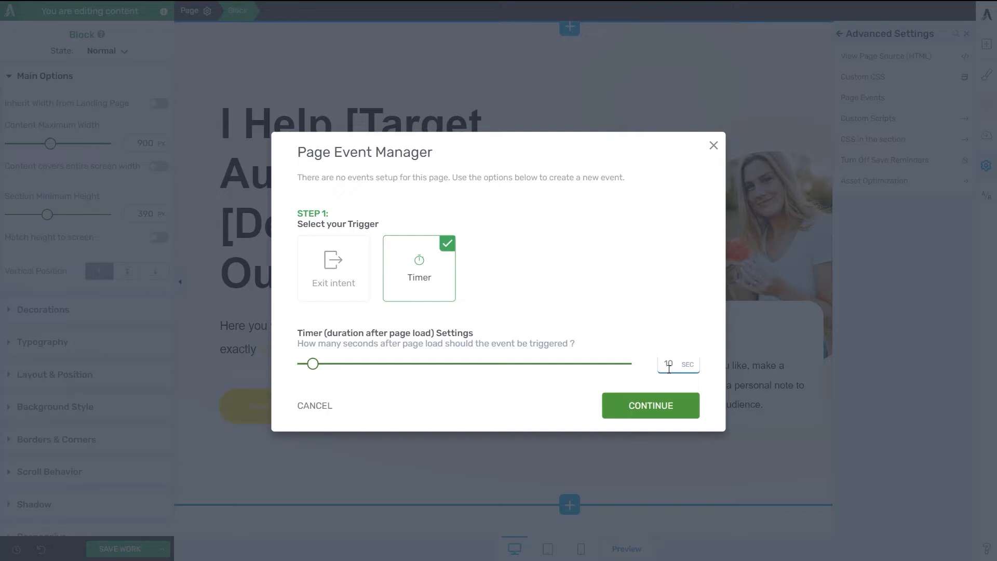
- Set the action to Open Thrive lightbox using a new lightbox named 'Event Lightbox', no animation
click(649, 405)
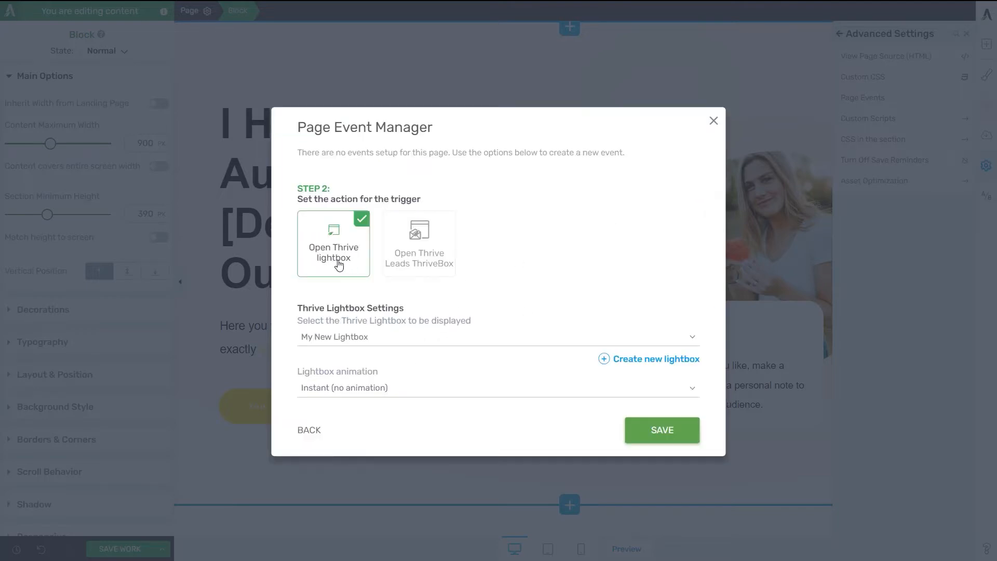
mouse_move(419, 267)
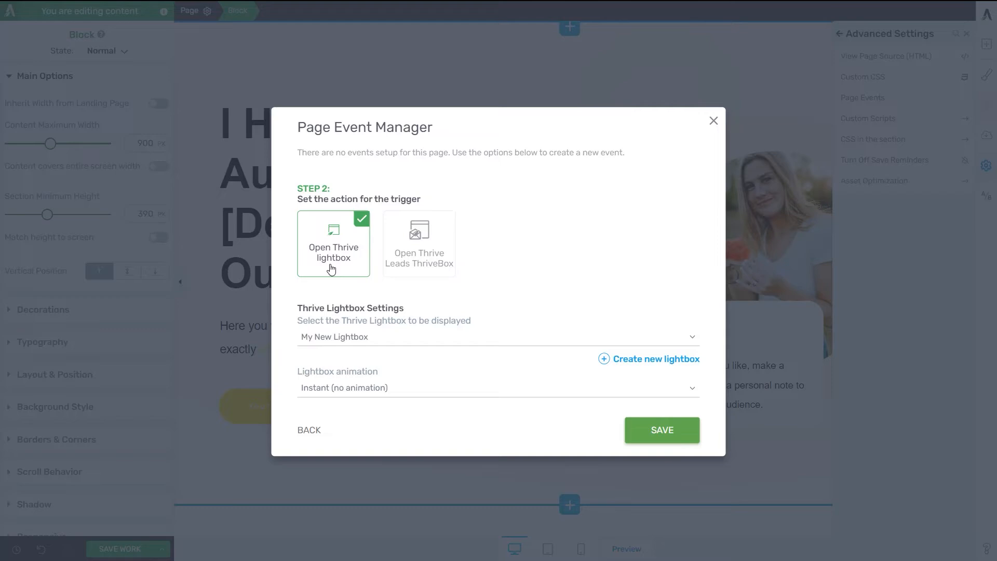
mouse_move(333, 278)
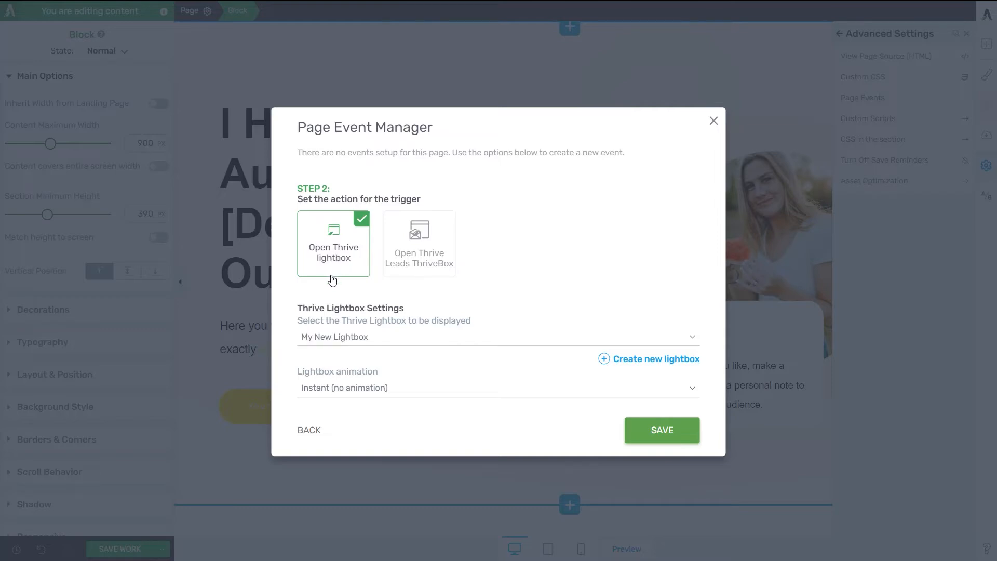
mouse_move(663, 366)
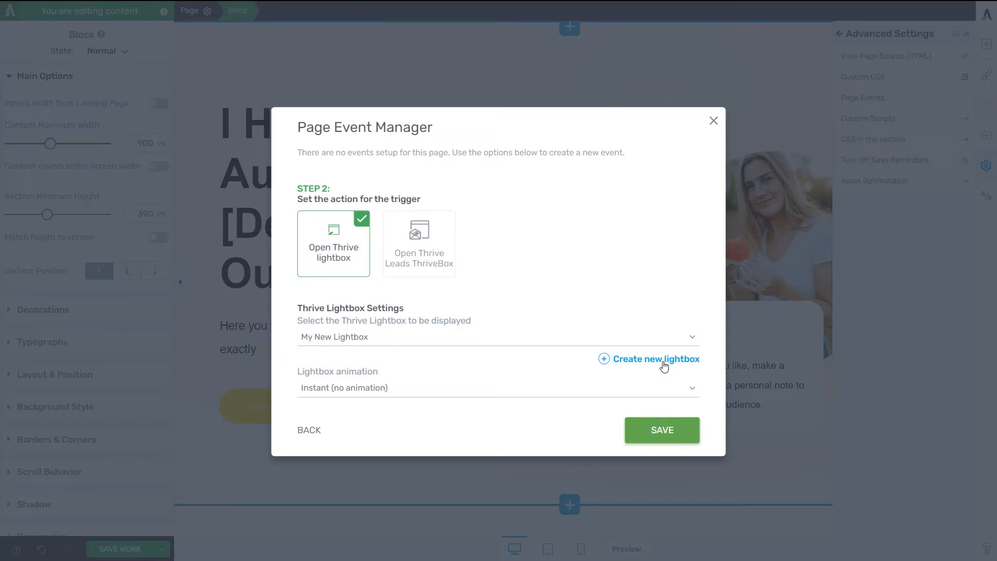
click(497, 336)
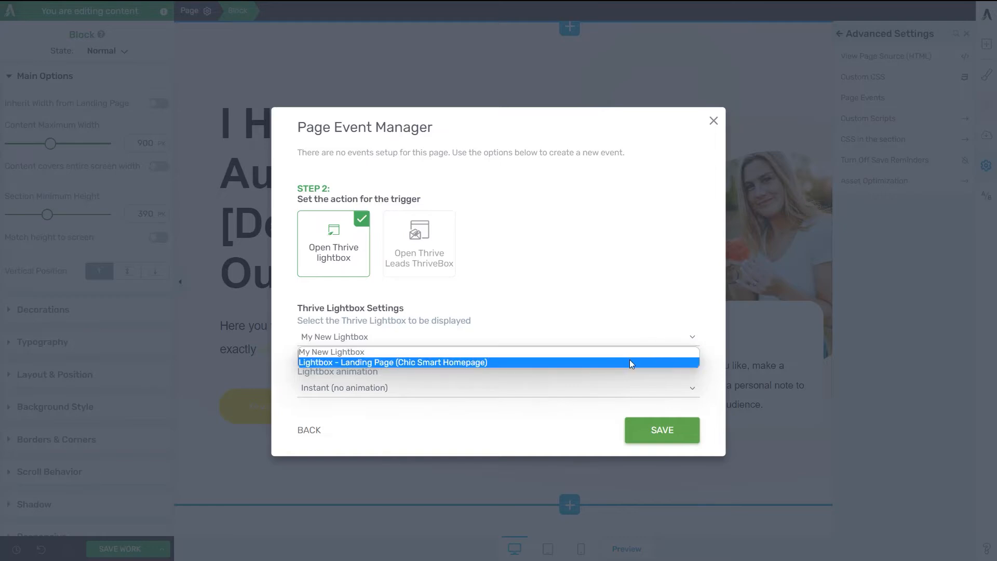
click(392, 362)
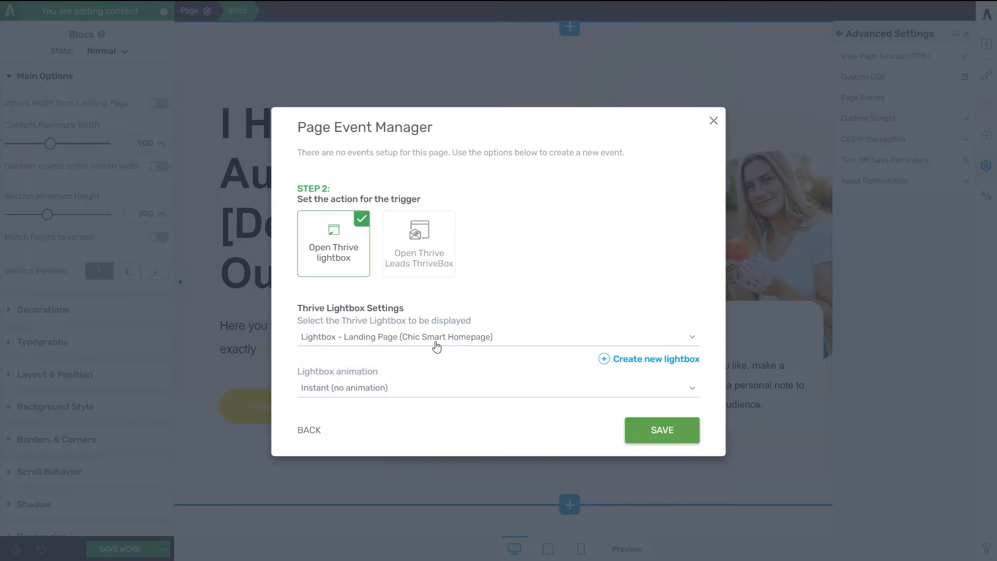
click(655, 358)
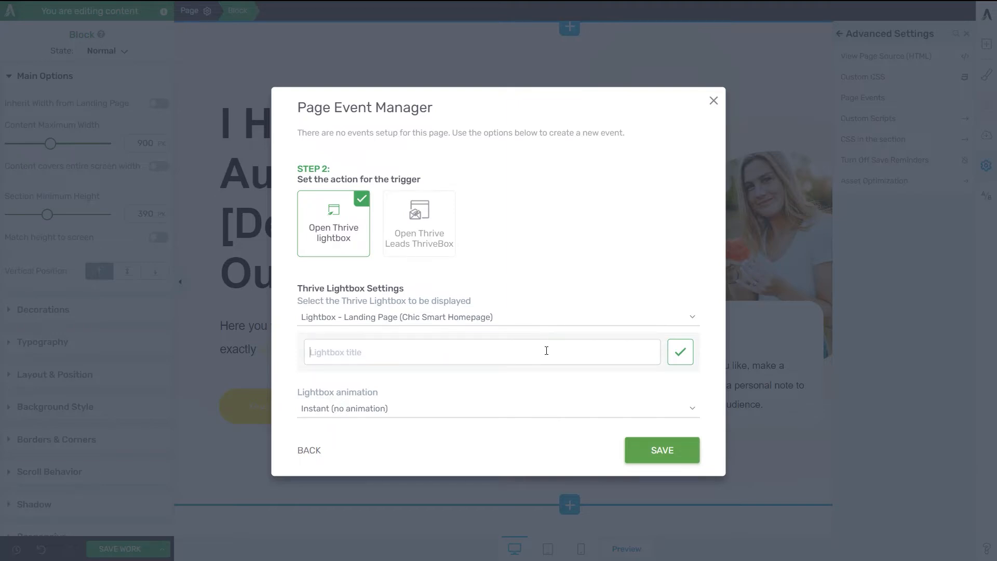
text(Event Lightbox)
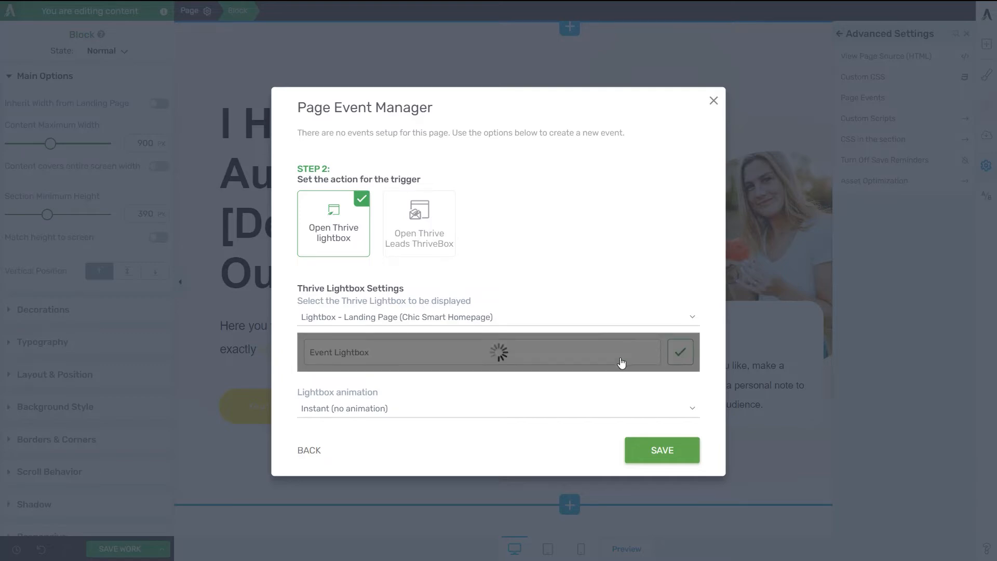
click(679, 352)
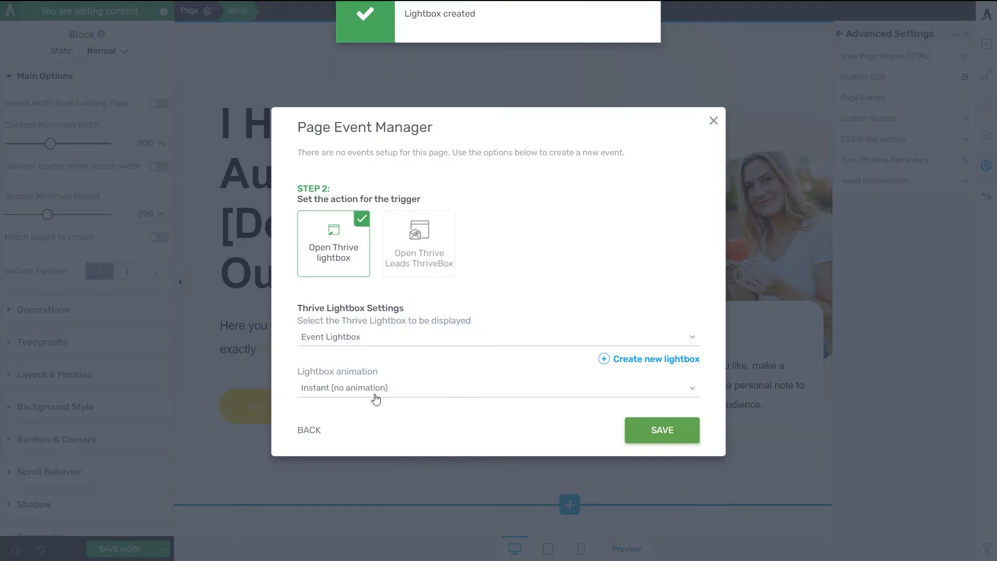
click(498, 387)
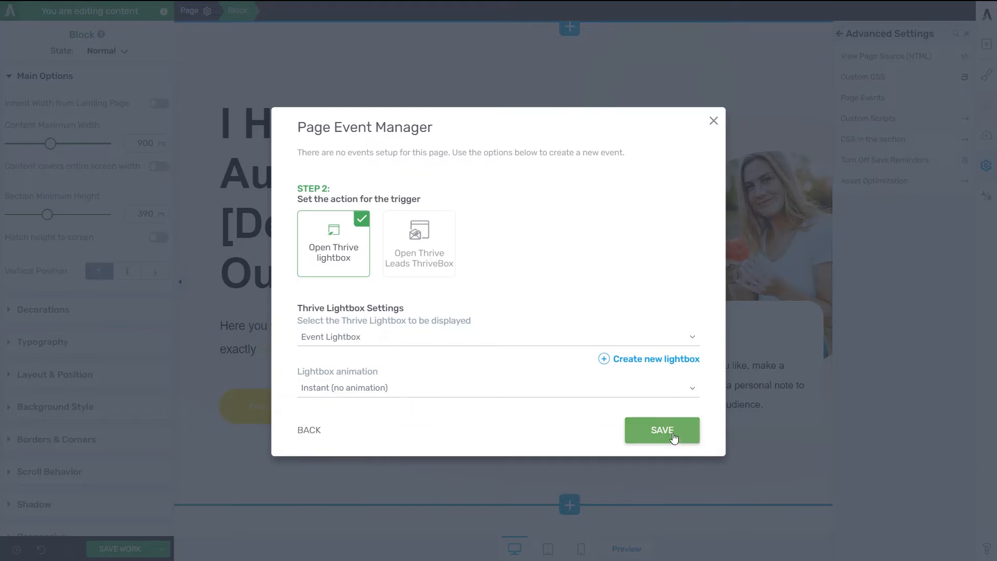
- Save the Timer → Open Thrive lightbox event to the Existing Events list
click(661, 430)
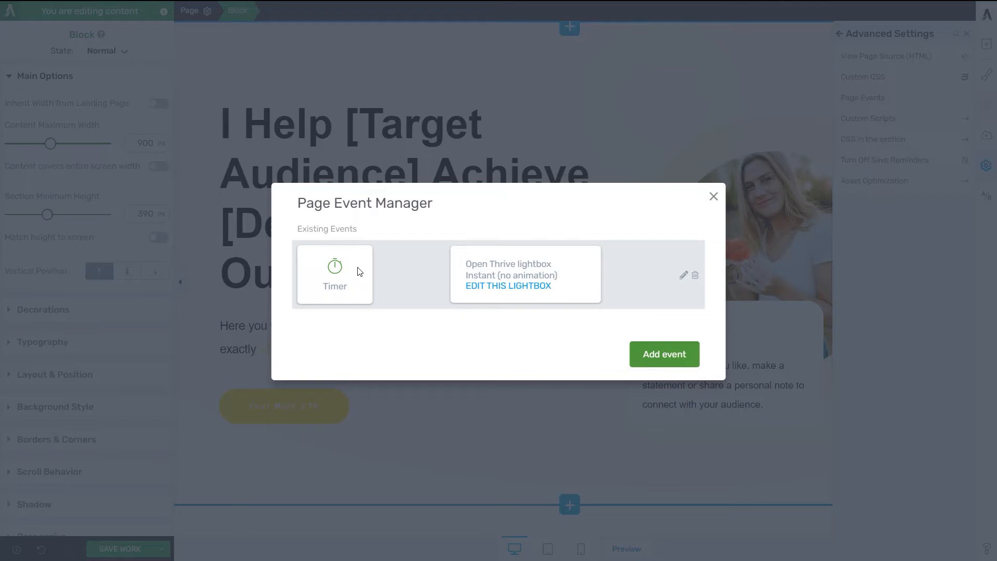
mouse_move(379, 319)
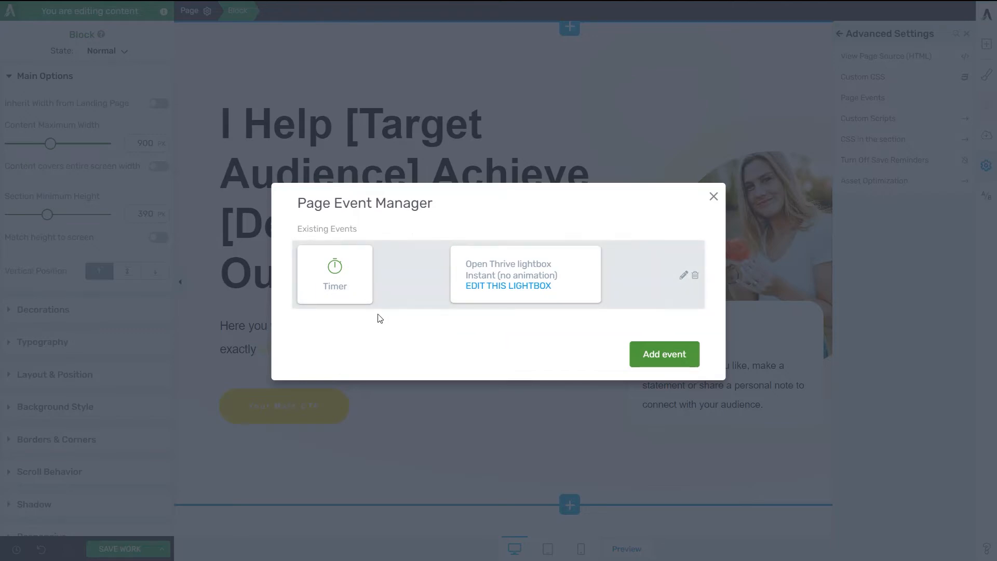
mouse_move(547, 294)
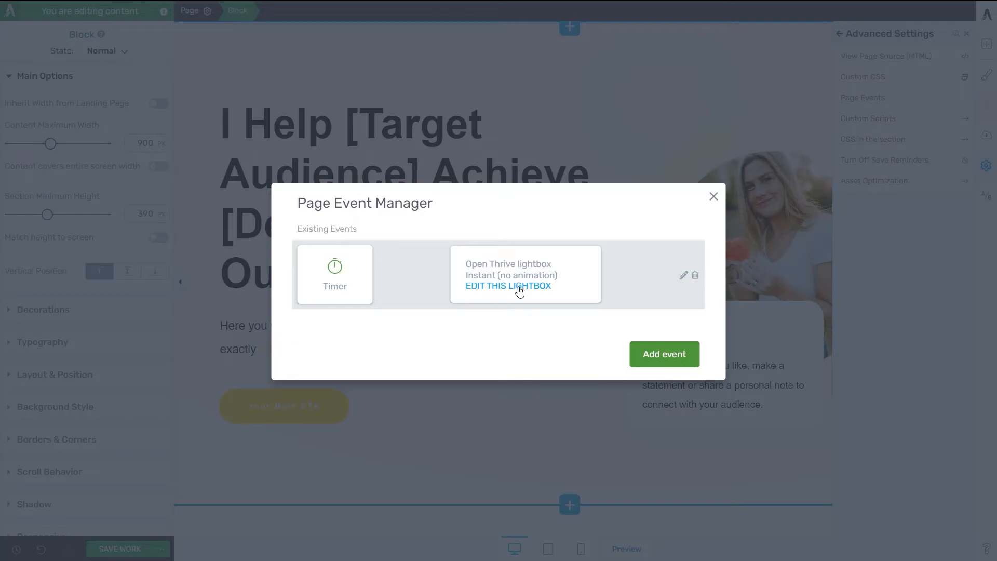
- Visit the empty Event Lightbox editor and its elements list, then leave the Page Event Manager
click(508, 286)
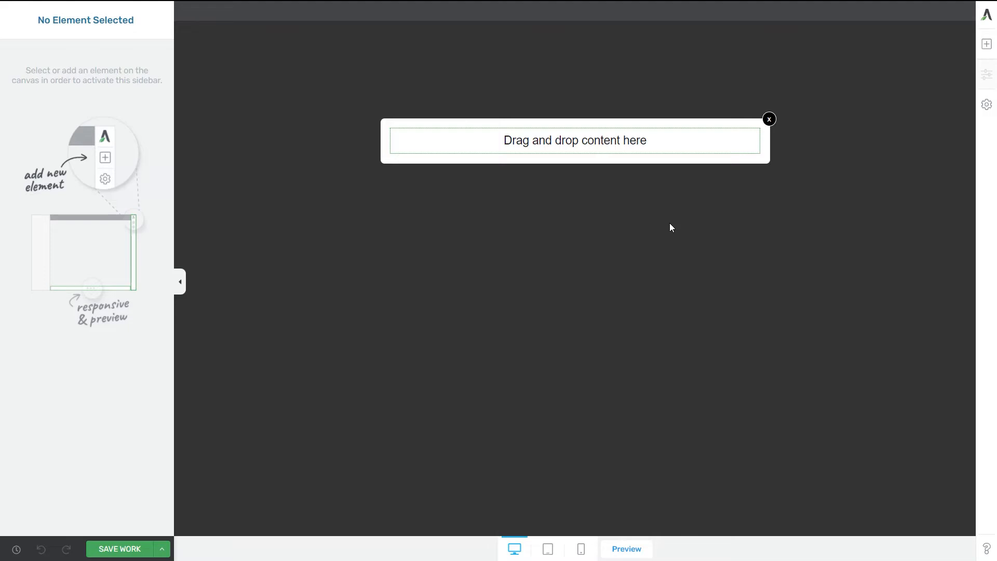
mouse_move(729, 205)
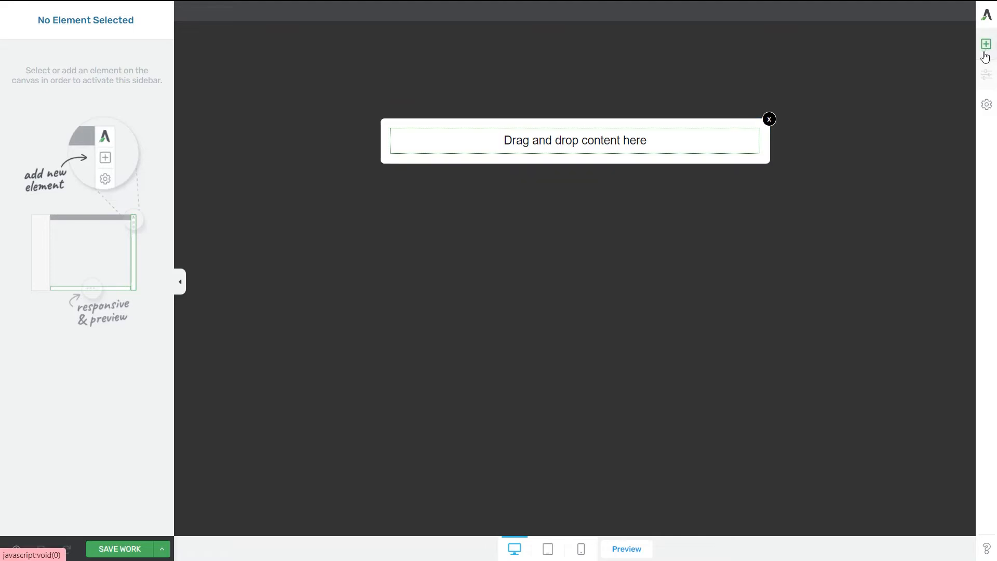
click(985, 43)
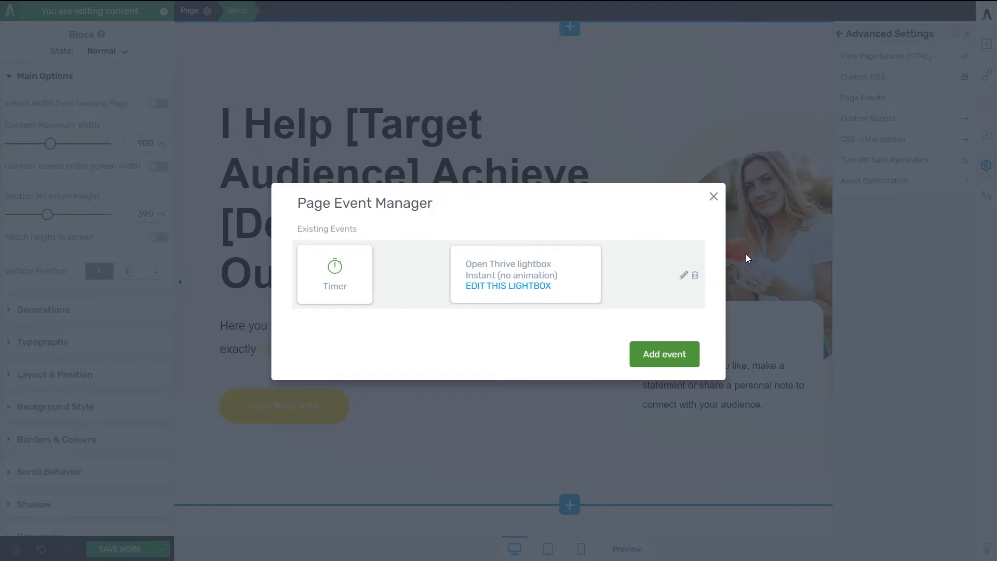
mouse_move(602, 206)
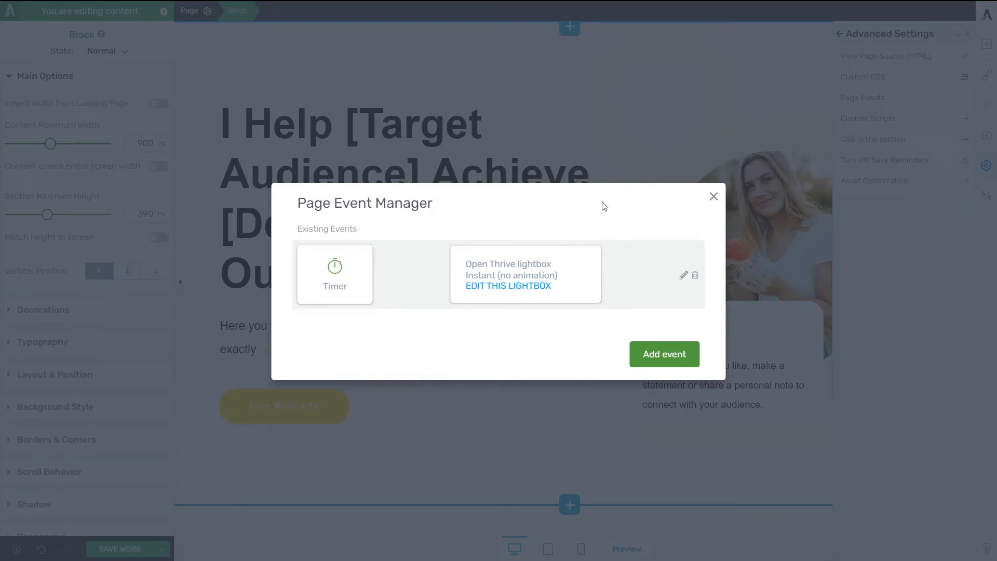
click(713, 196)
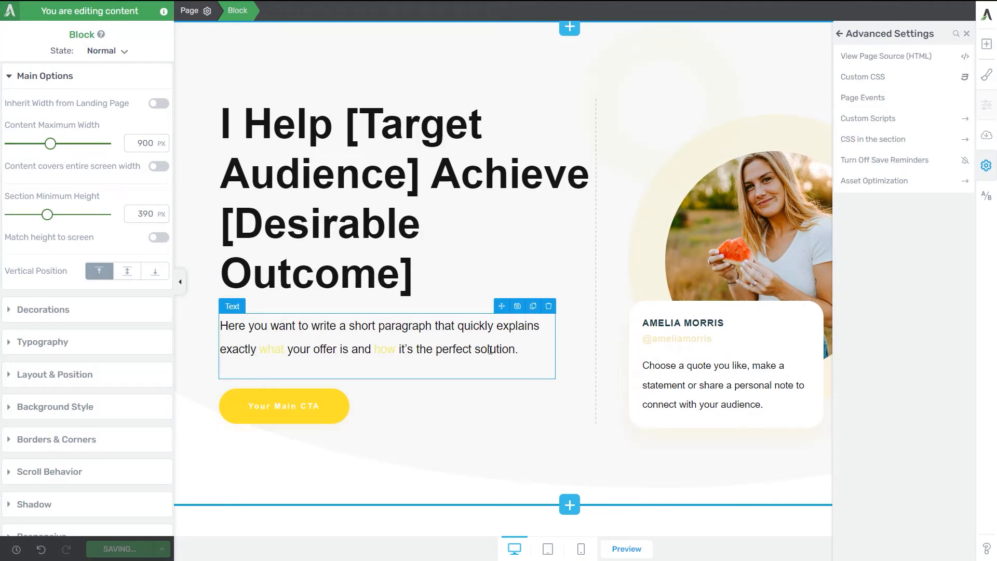
- Create a new page event triggered on Exit intent with the Open Thrive Leads ThriveBox action
click(863, 98)
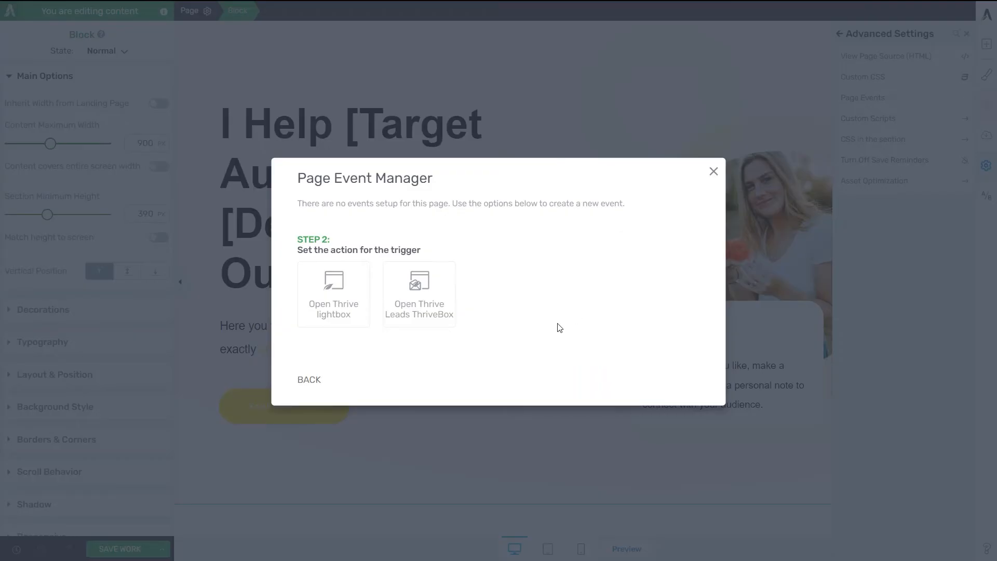
mouse_move(348, 297)
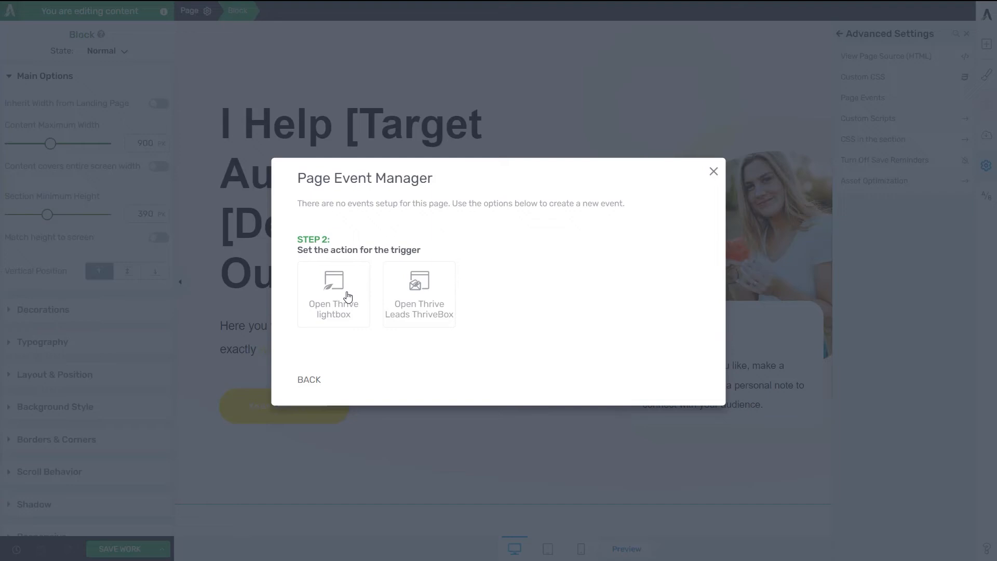
mouse_move(431, 333)
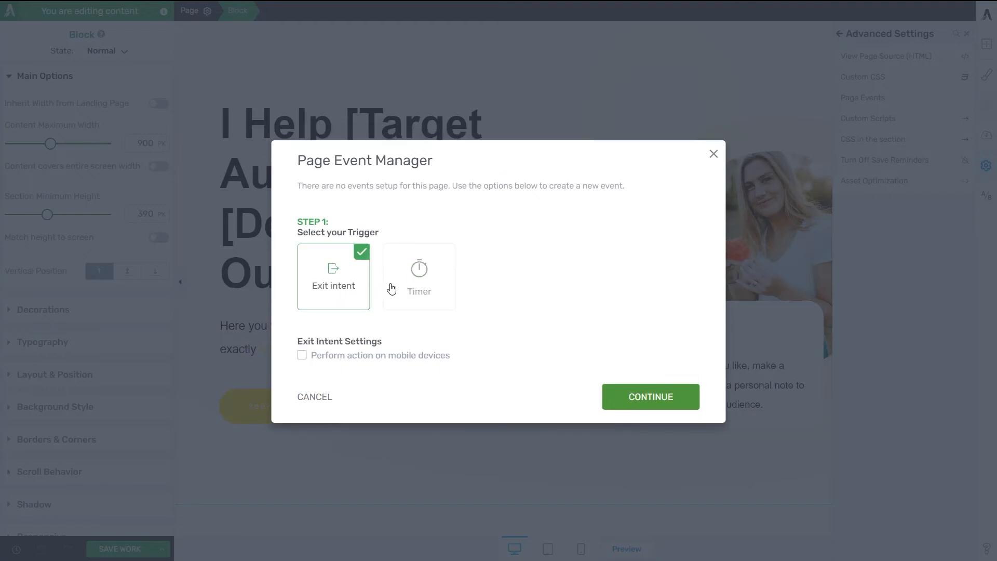
mouse_move(412, 301)
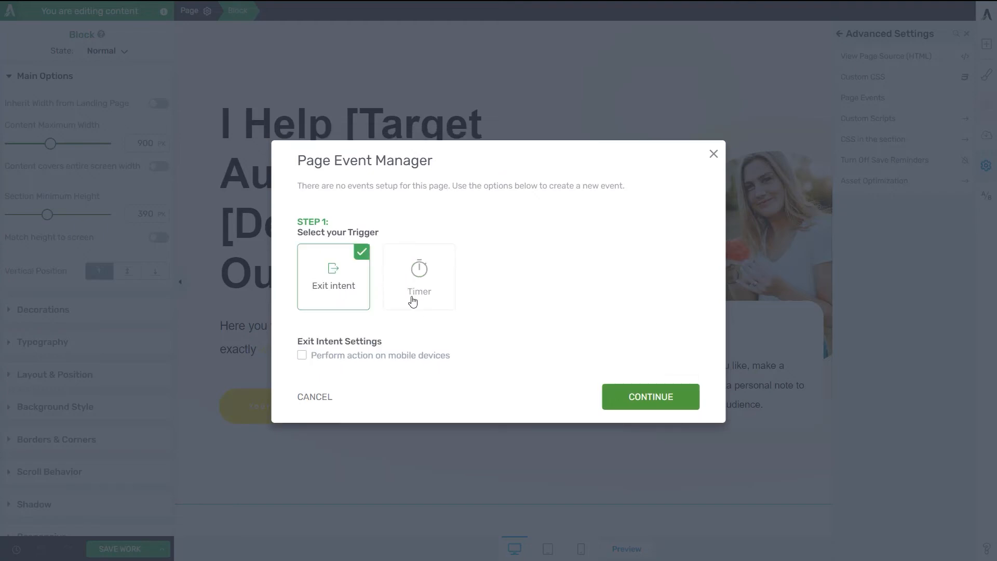
click(418, 276)
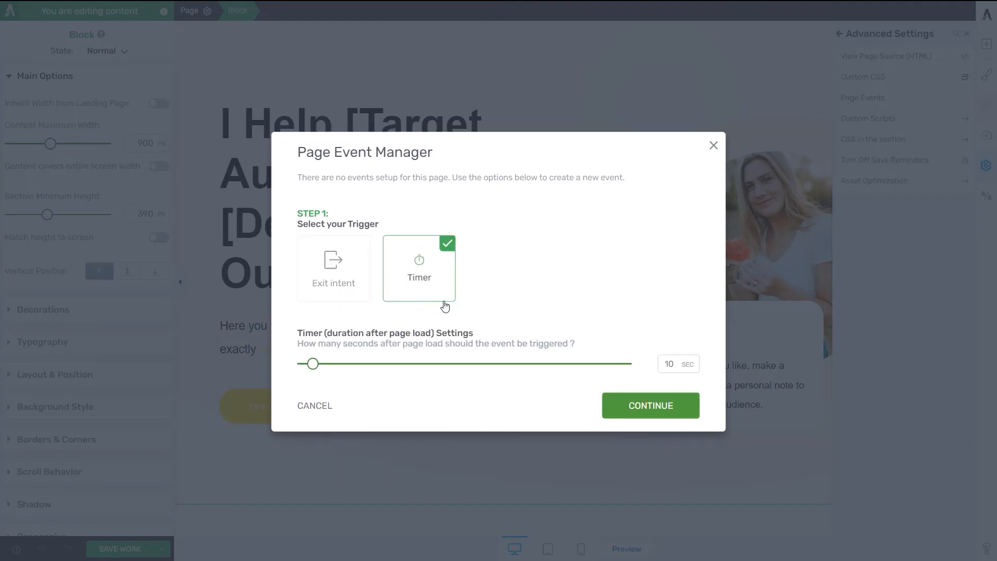
click(650, 405)
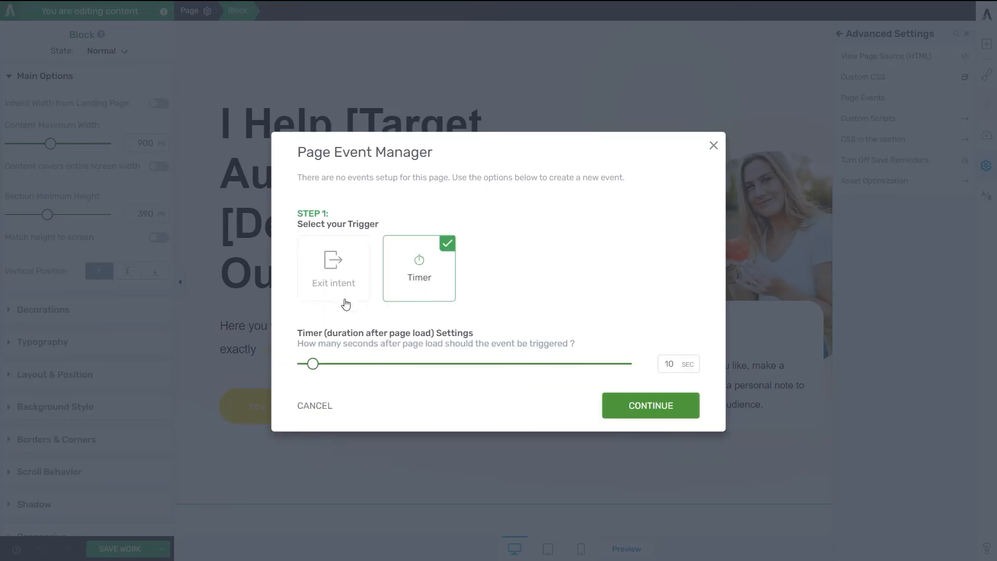
mouse_move(438, 323)
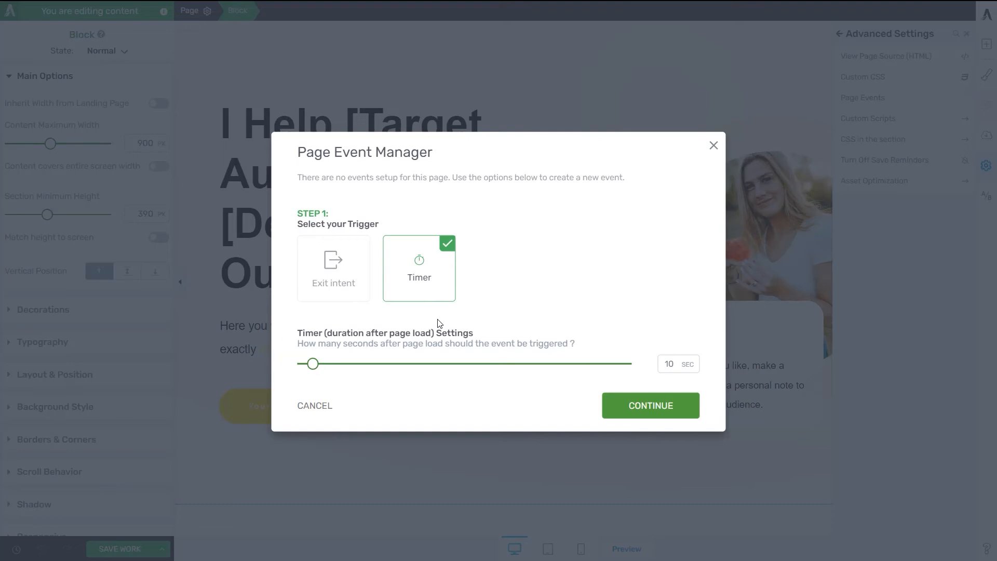
click(334, 268)
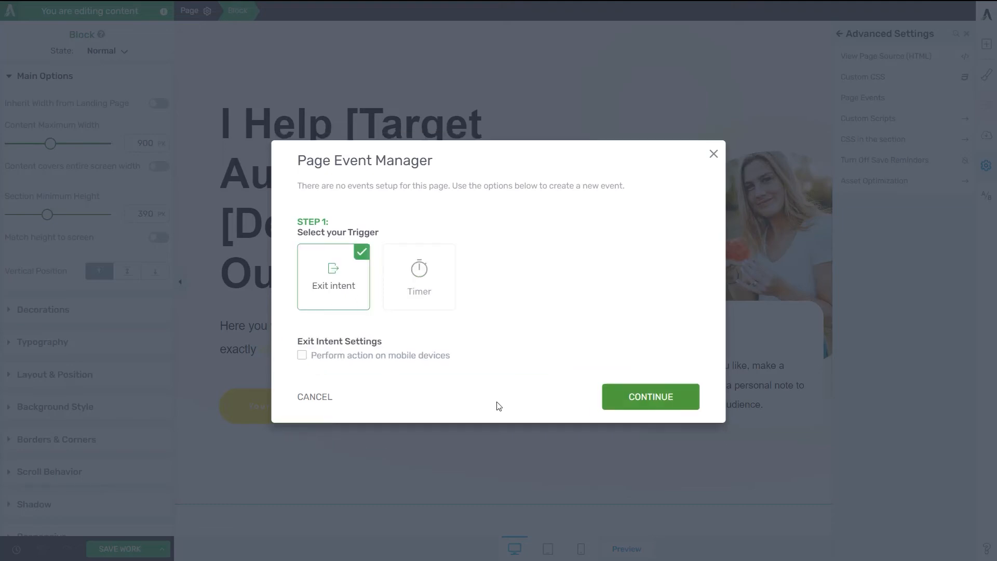
click(649, 396)
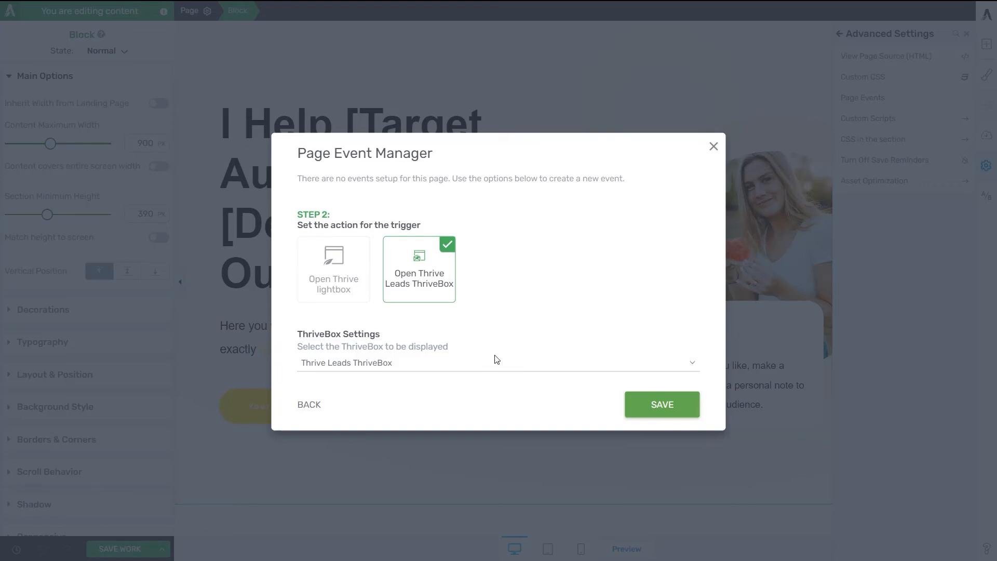
- Select the Thrive Leads ThriveBox to display and save the exit-intent event
click(498, 363)
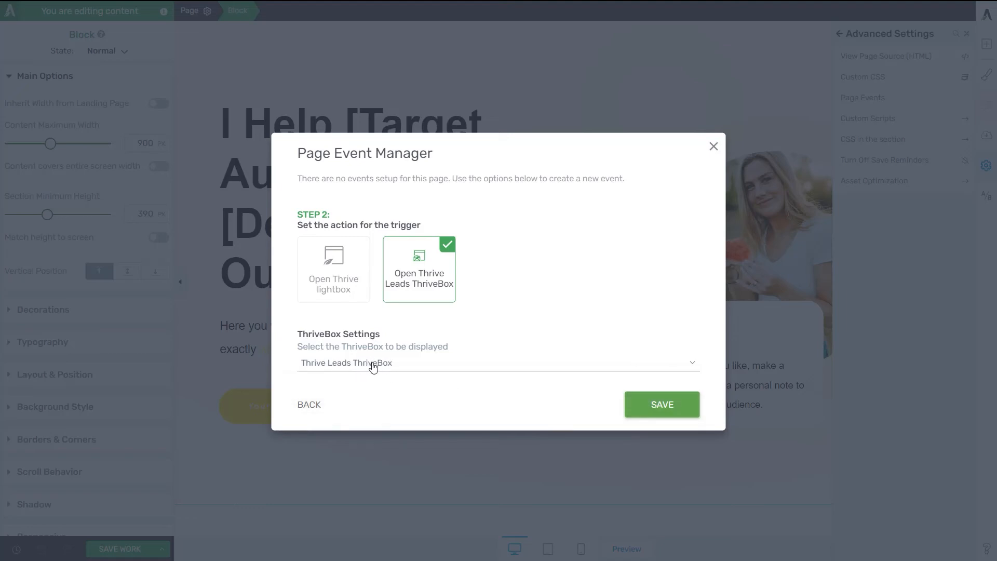
click(660, 404)
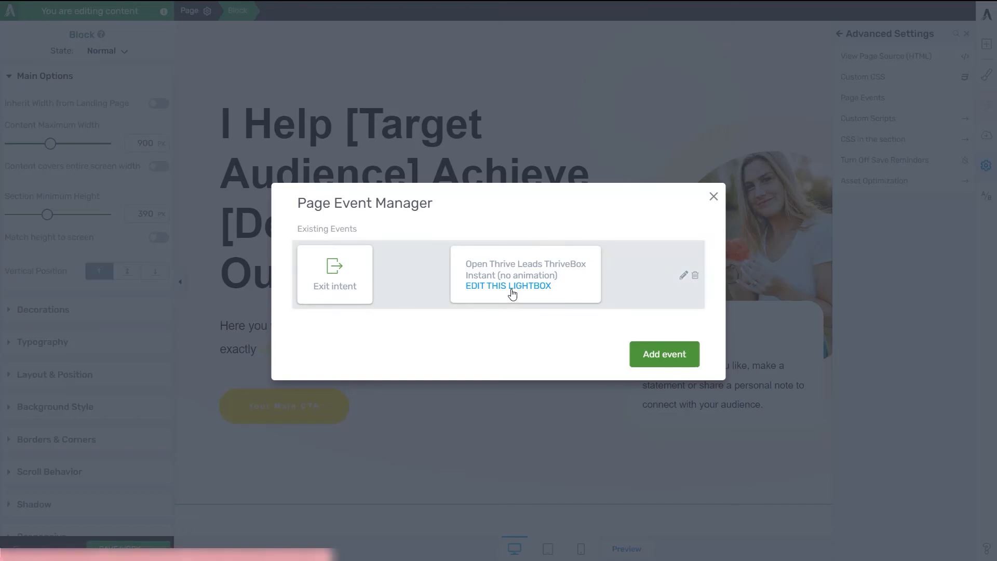
mouse_move(531, 300)
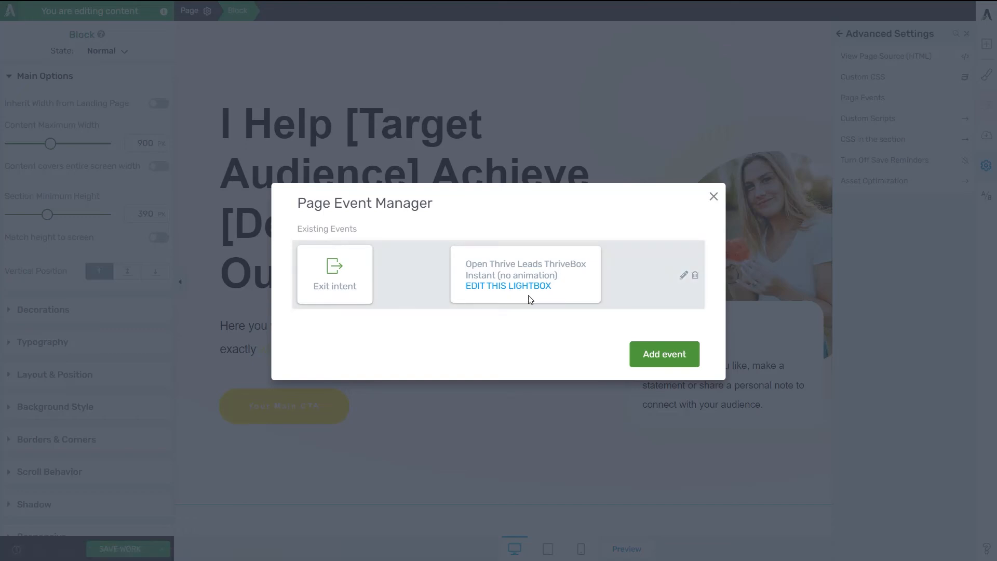
mouse_move(620, 353)
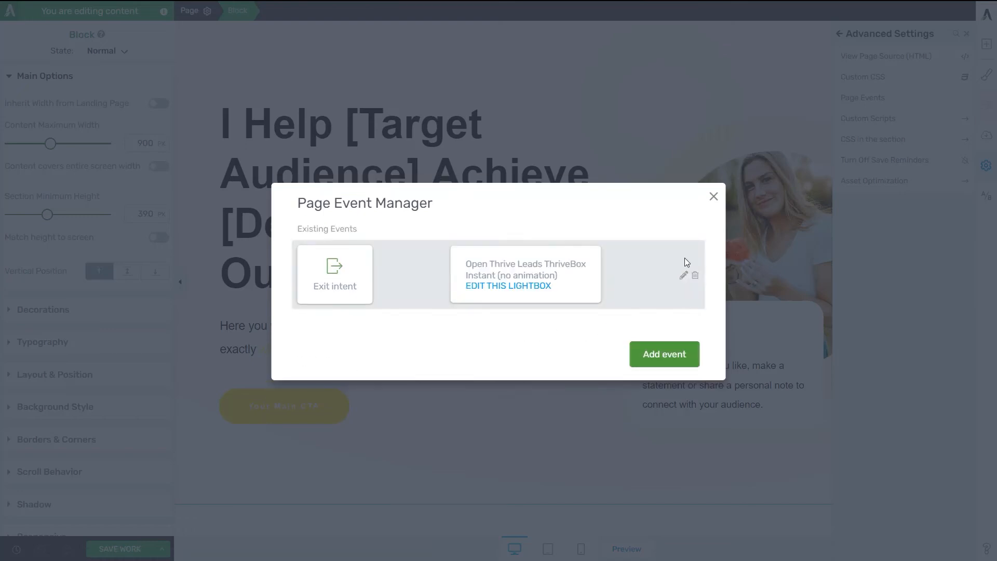
- Dismiss the Page Event Manager and return to the landing page canvas with the exit-intent event saved
click(712, 196)
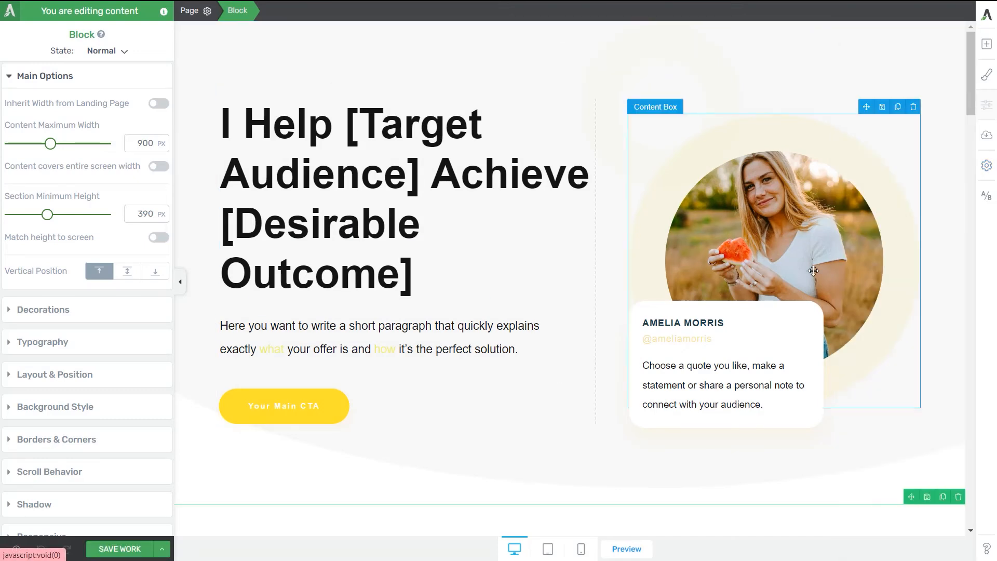
click(676, 337)
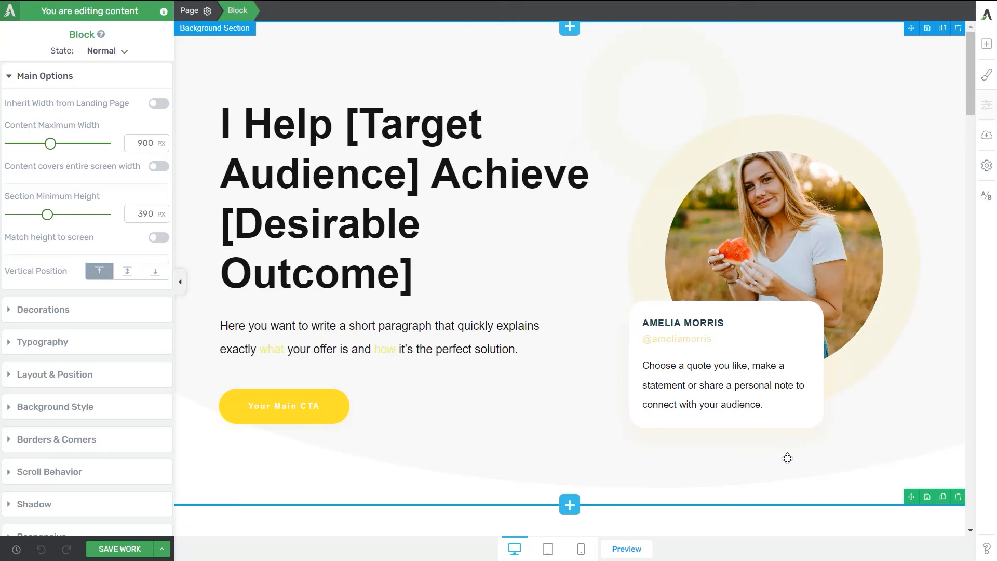
mouse_move(694, 457)
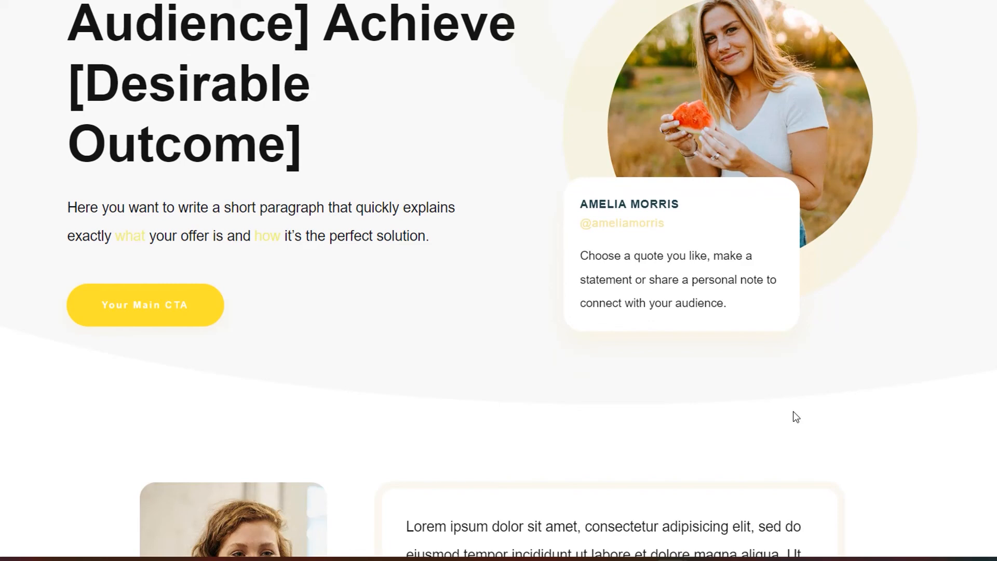
- Scroll the live landing page down past the testimonial to the 'New Here?' section
scroll(down, 3)
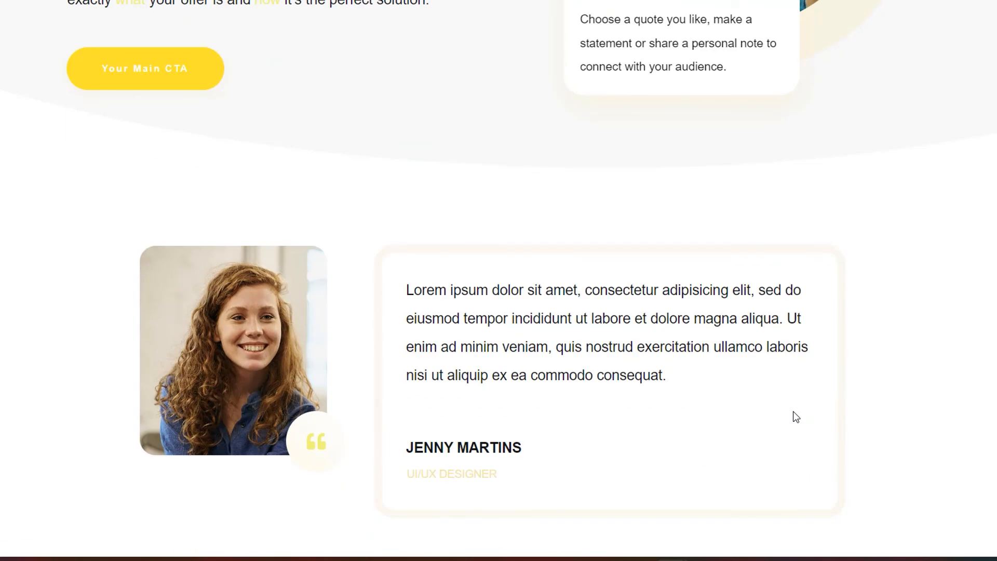
scroll(down, 3)
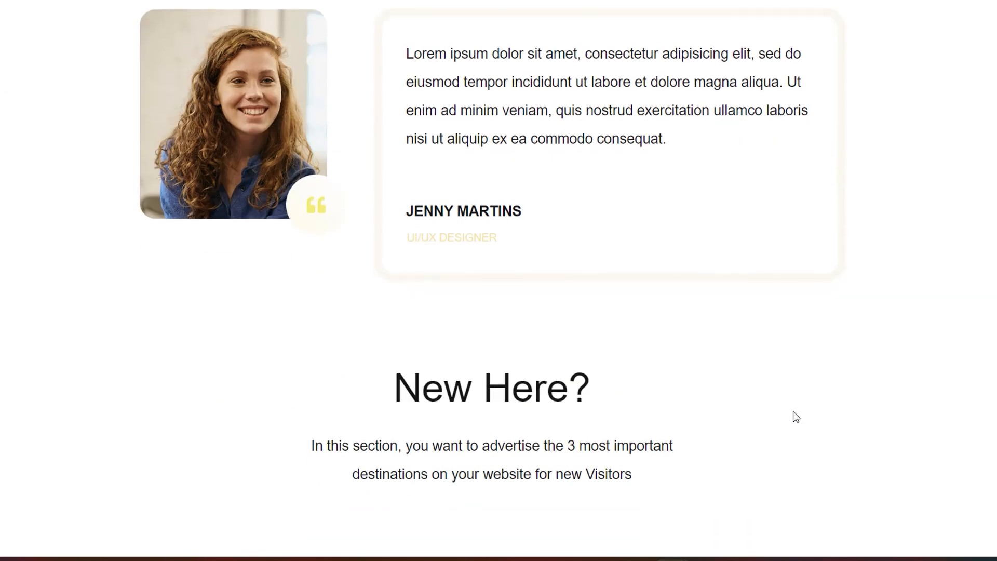
mouse_move(799, 412)
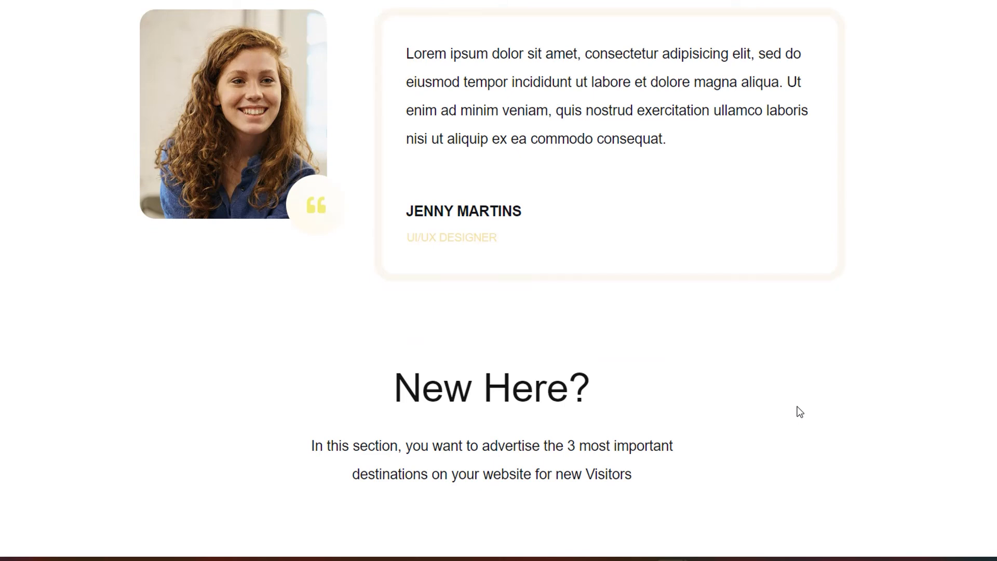
mouse_move(982, 60)
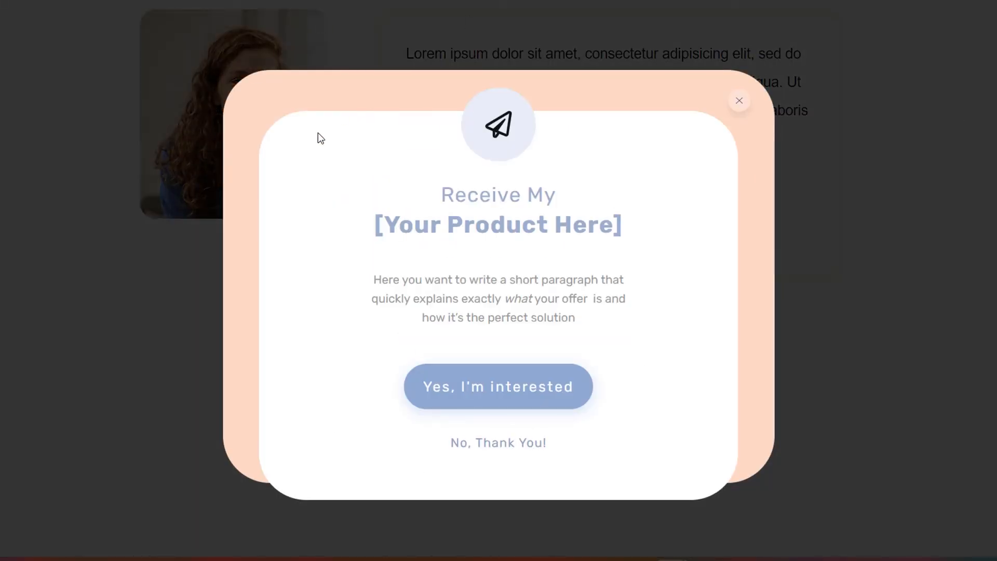
mouse_move(835, 367)
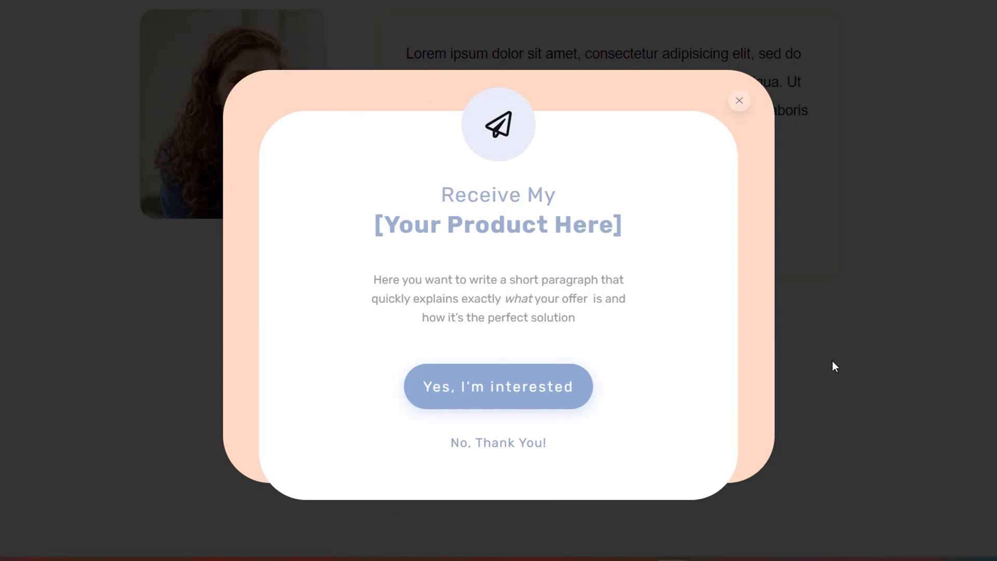